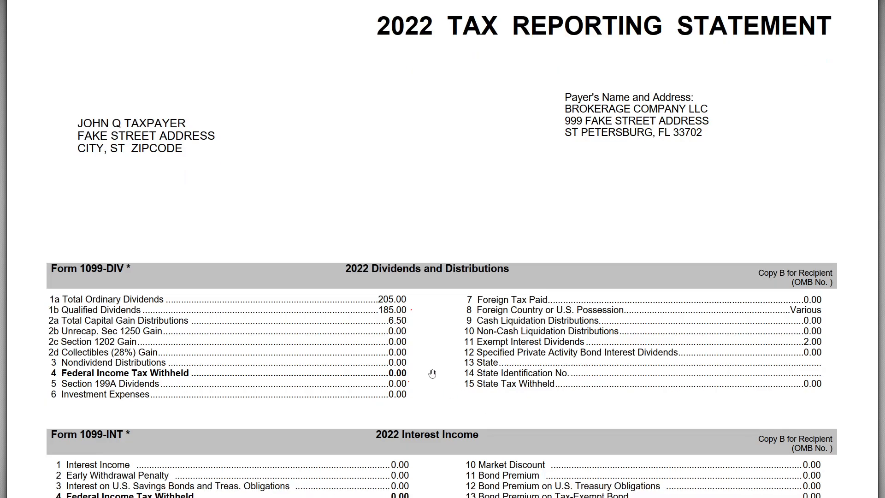
pyautogui.moveTo(444, 374)
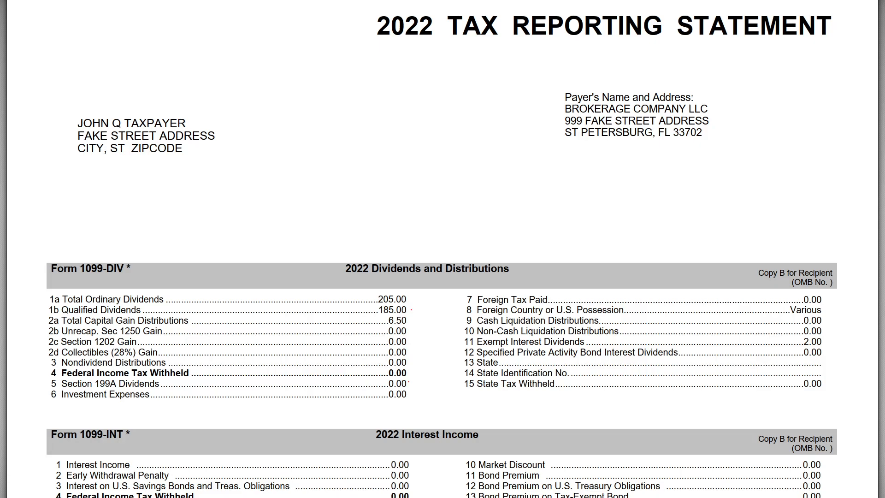
pyautogui.moveTo(406, 361)
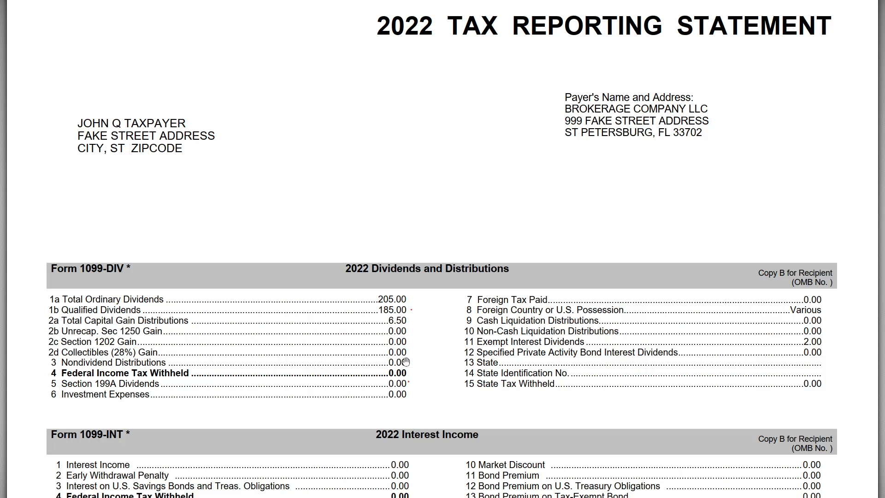
pyautogui.moveTo(405, 349)
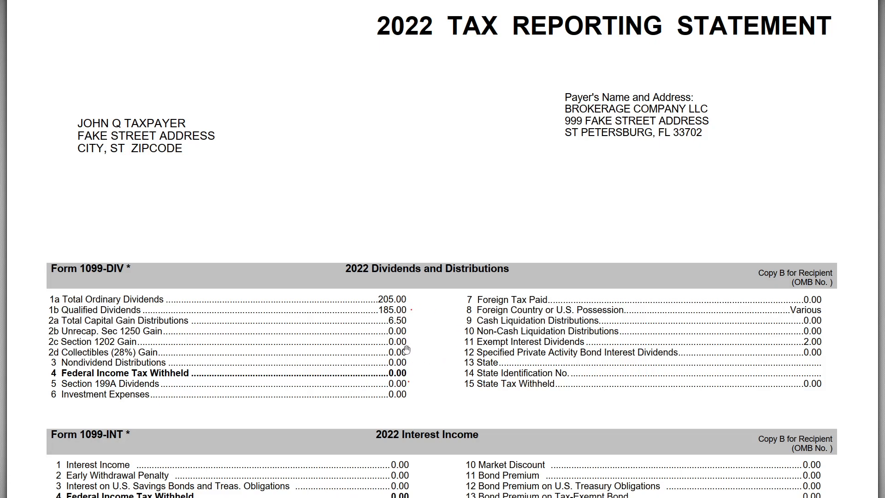
pyautogui.moveTo(445, 321)
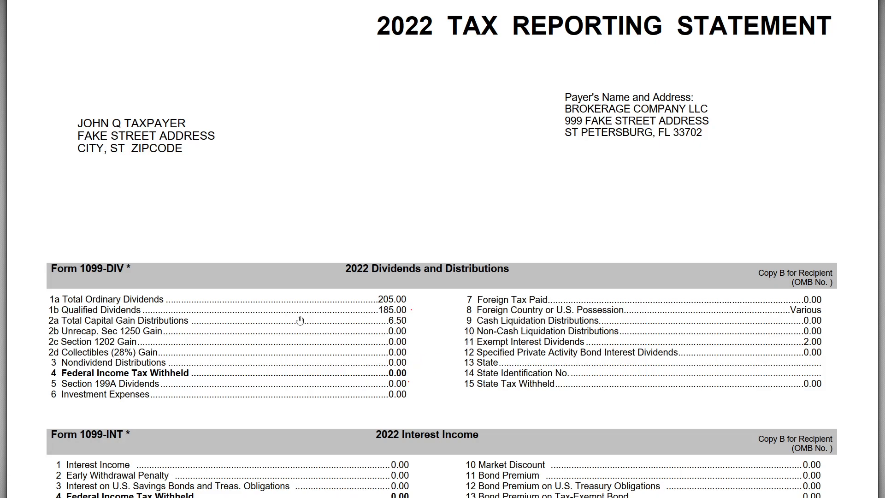
pyautogui.moveTo(365, 322)
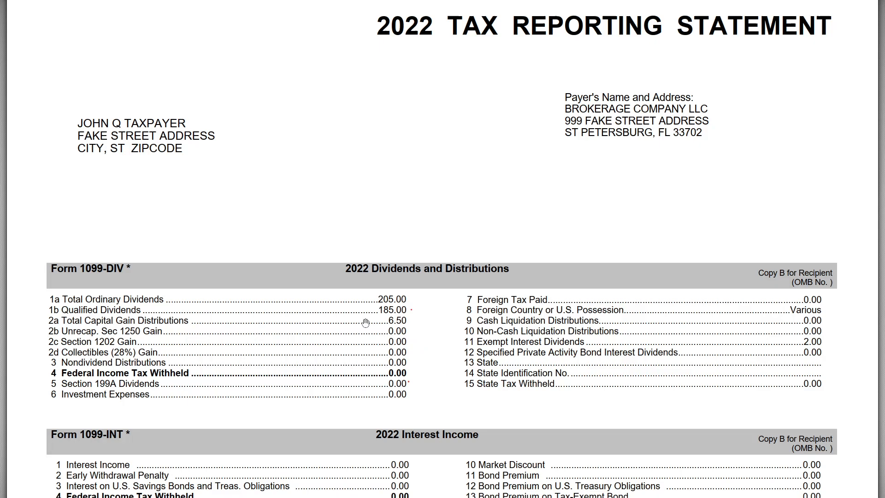
pyautogui.moveTo(383, 331)
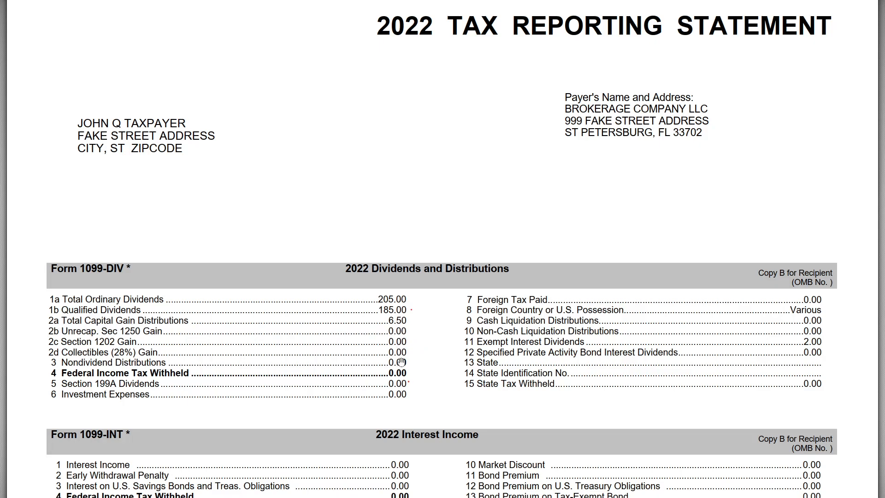
pyautogui.moveTo(511, 347)
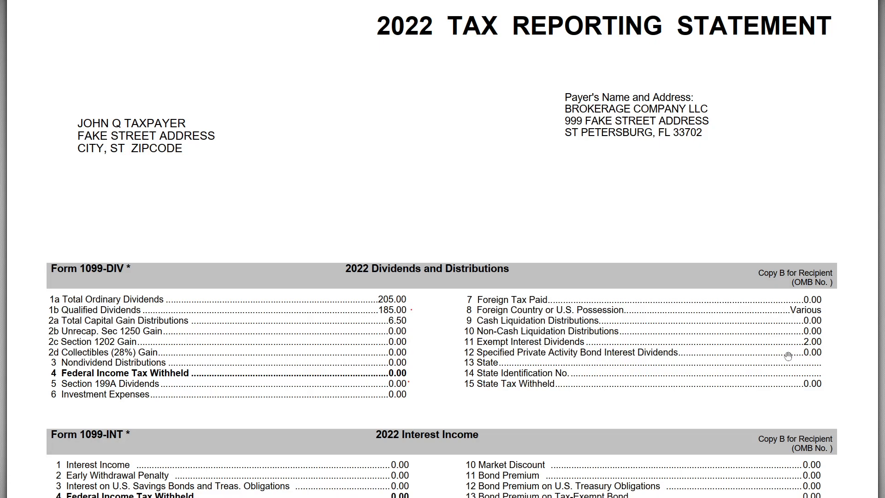
pyautogui.moveTo(736, 378)
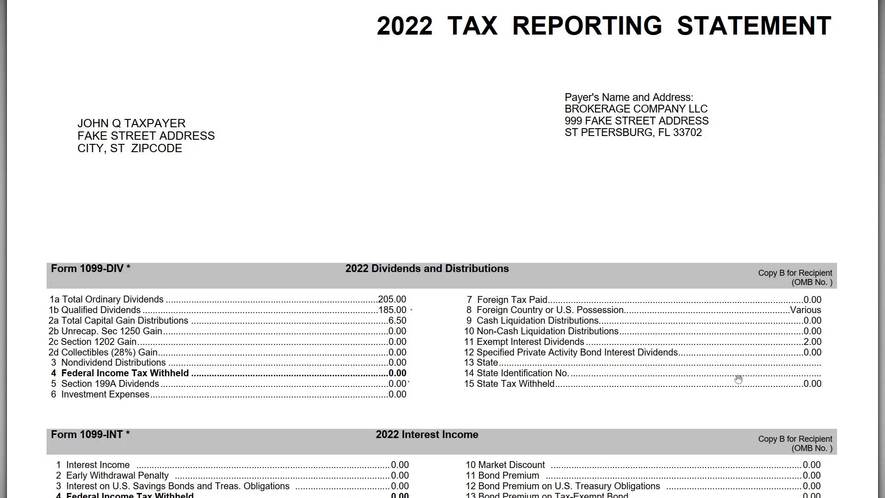
pyautogui.moveTo(635, 376)
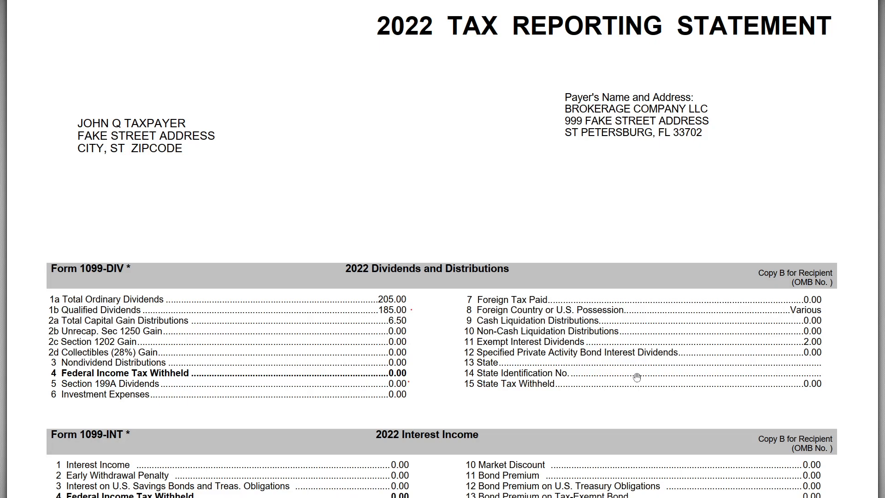
pyautogui.moveTo(599, 373)
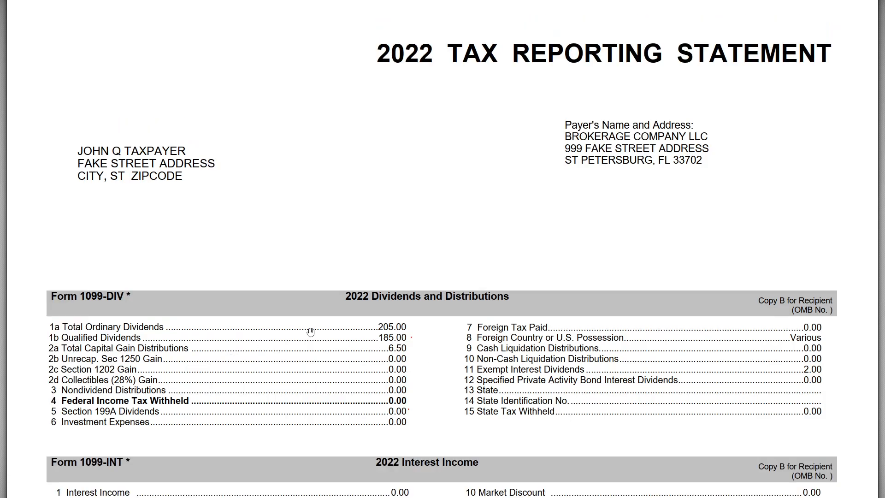
pyautogui.moveTo(407, 341)
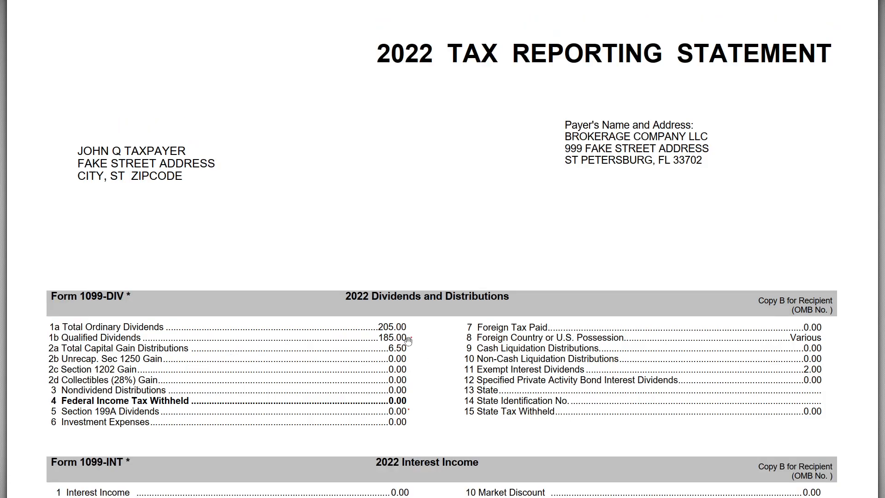
# Go to Federal > Wages & Income and scroll to the Investments and Savings topics.
pyautogui.scroll(-3)
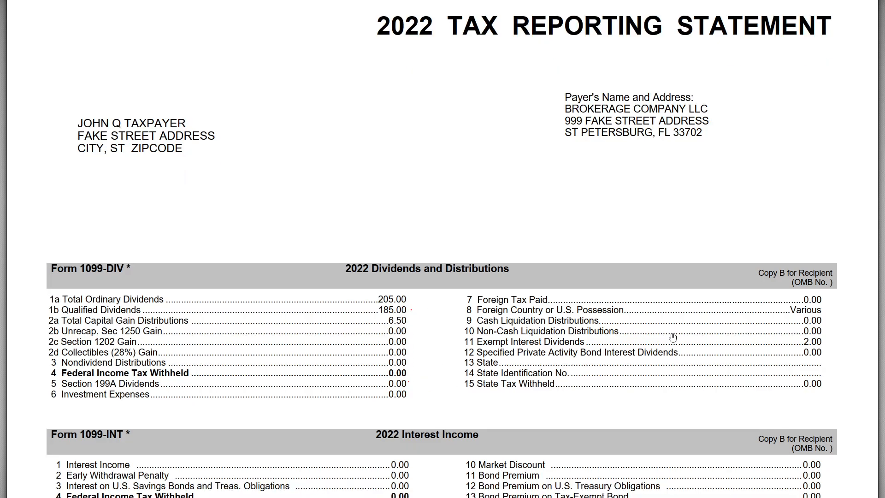
pyautogui.moveTo(519, 353)
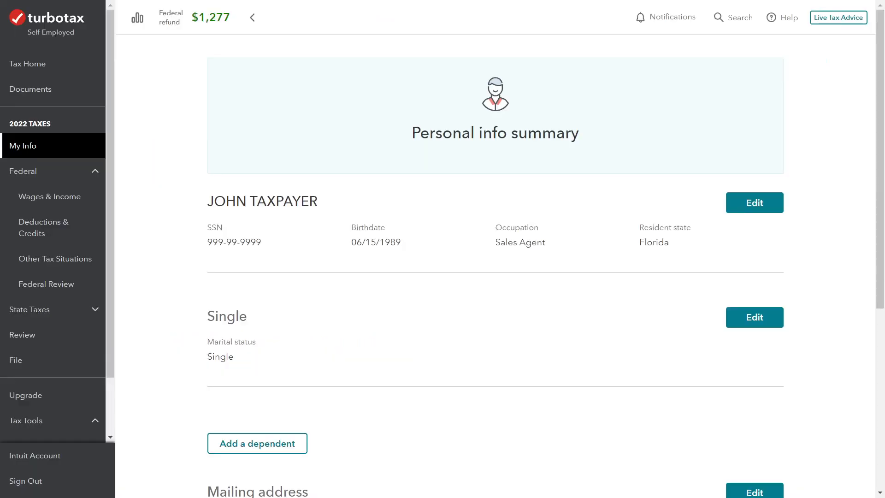
pyautogui.moveTo(505, 295)
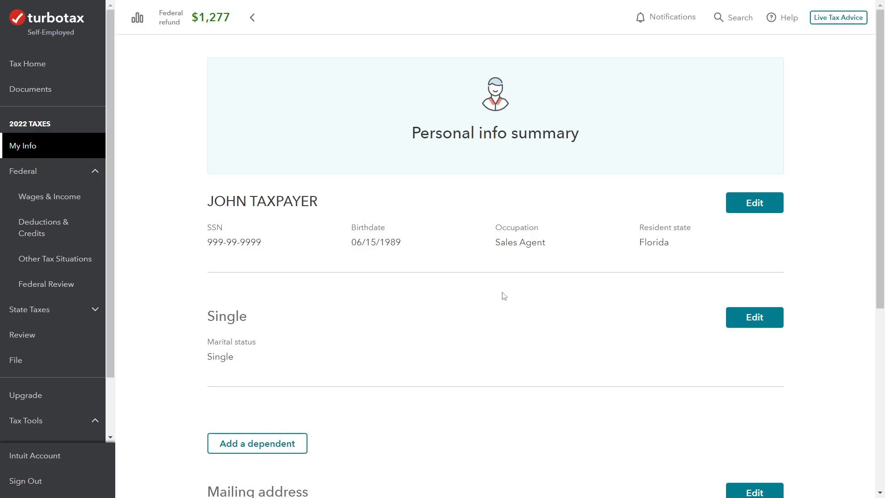
pyautogui.moveTo(177, 220)
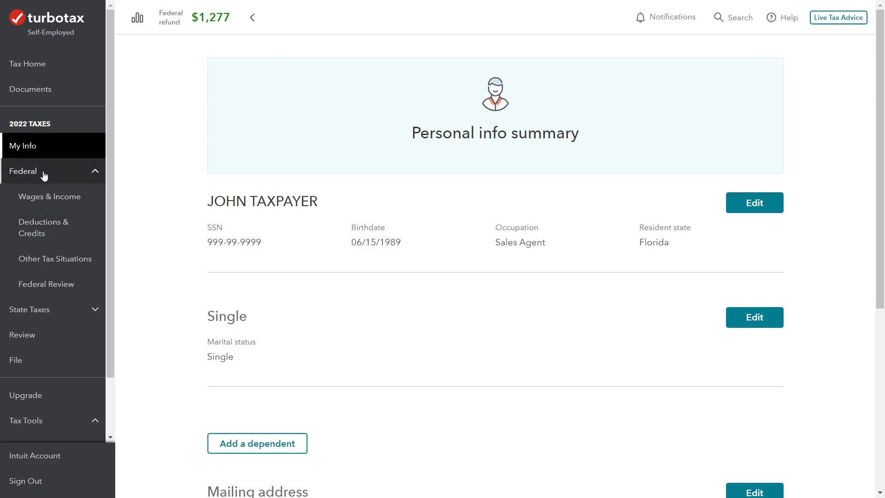
pyautogui.moveTo(50, 196)
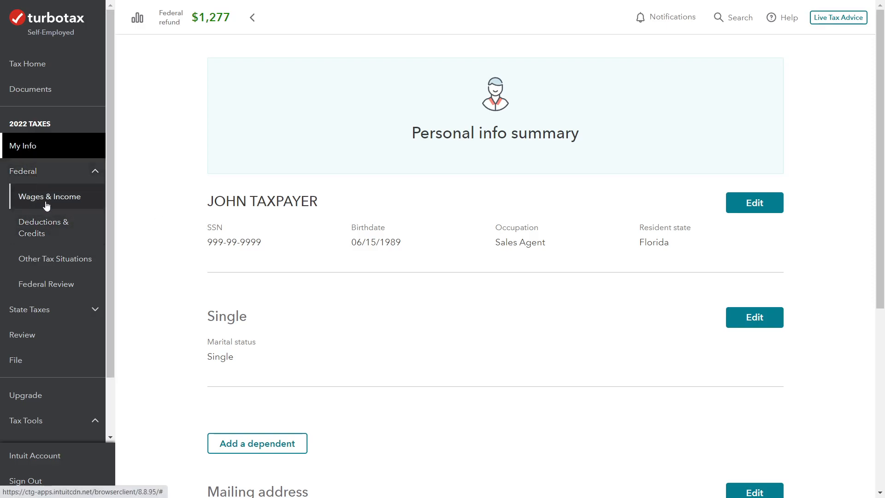
pyautogui.click(50, 195)
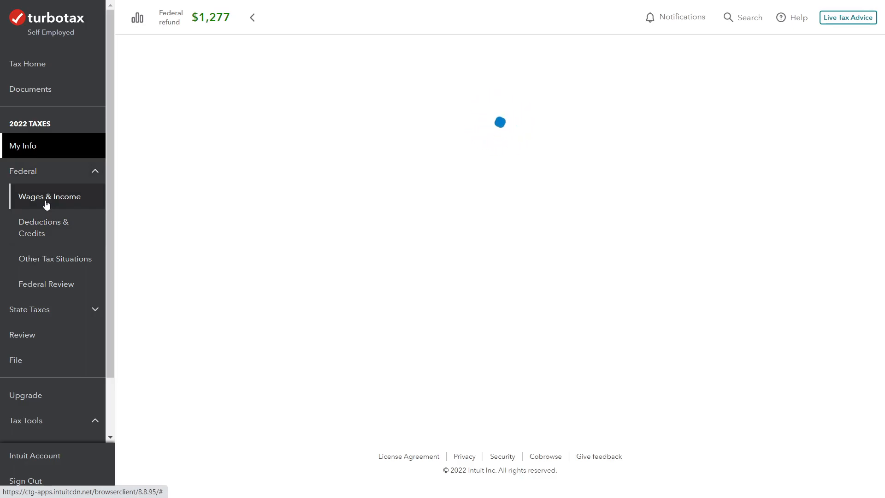
pyautogui.click(50, 195)
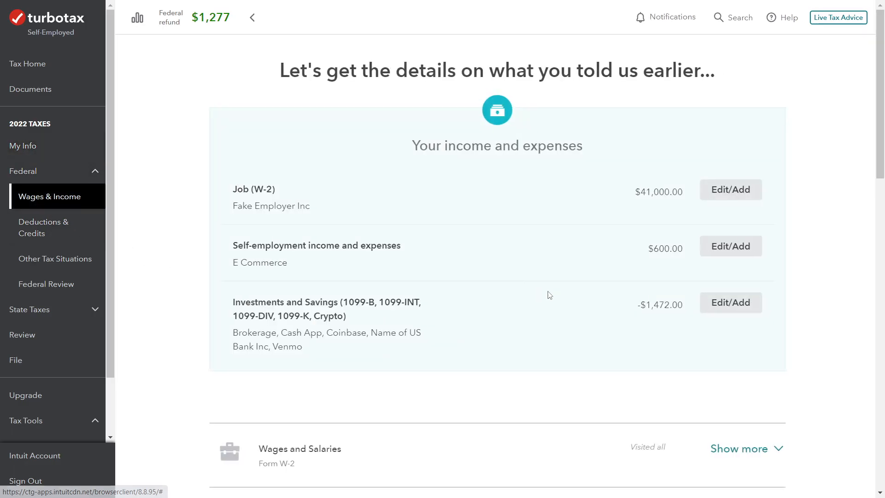
pyautogui.scroll(-3)
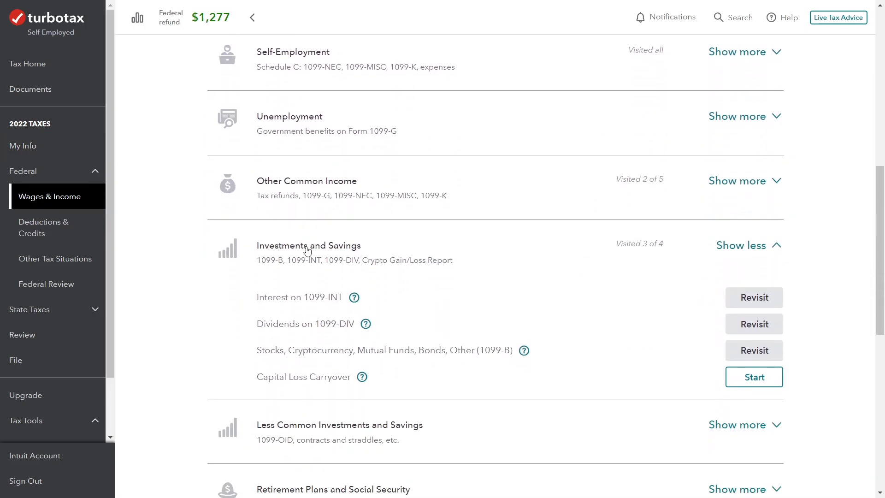
pyautogui.moveTo(281, 330)
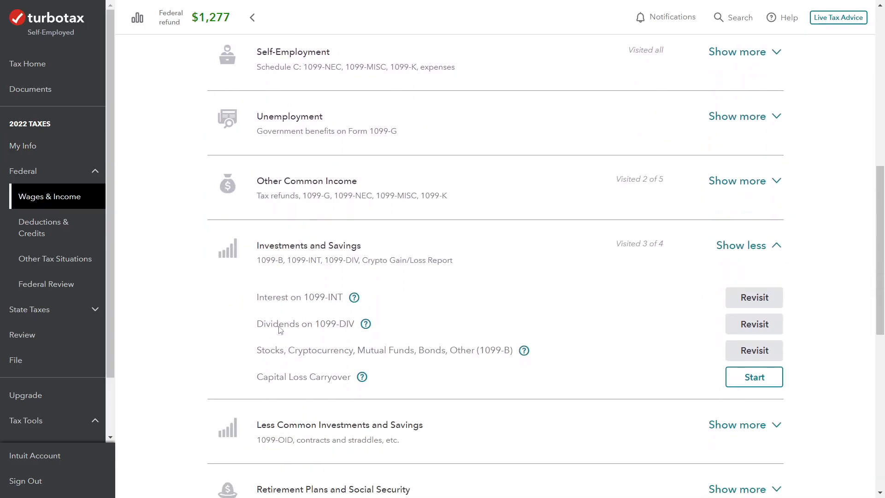
pyautogui.moveTo(487, 372)
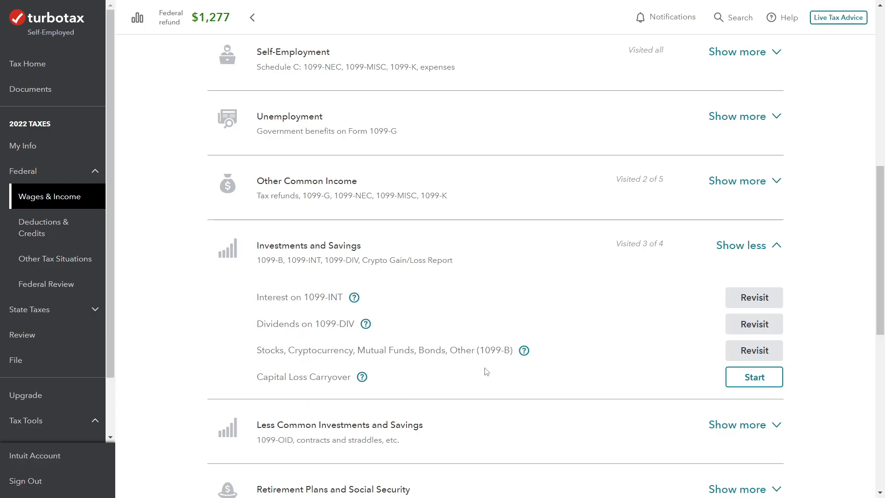
pyautogui.moveTo(253, 324)
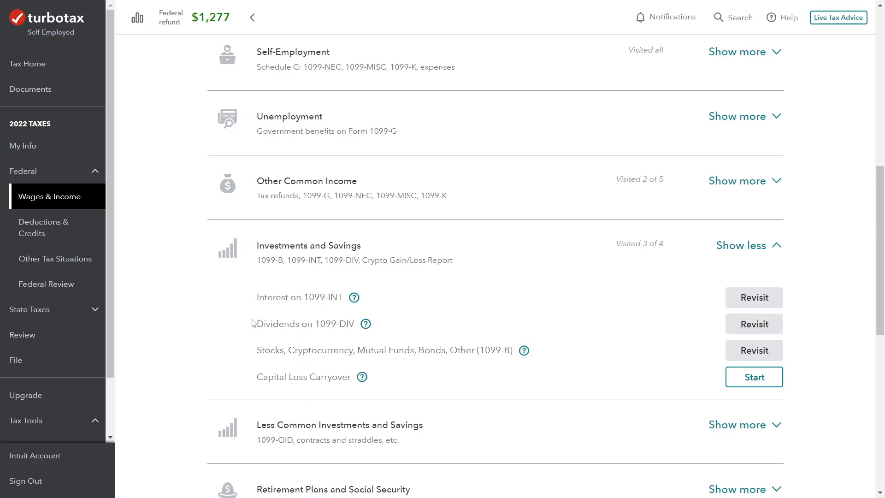
pyautogui.moveTo(608, 337)
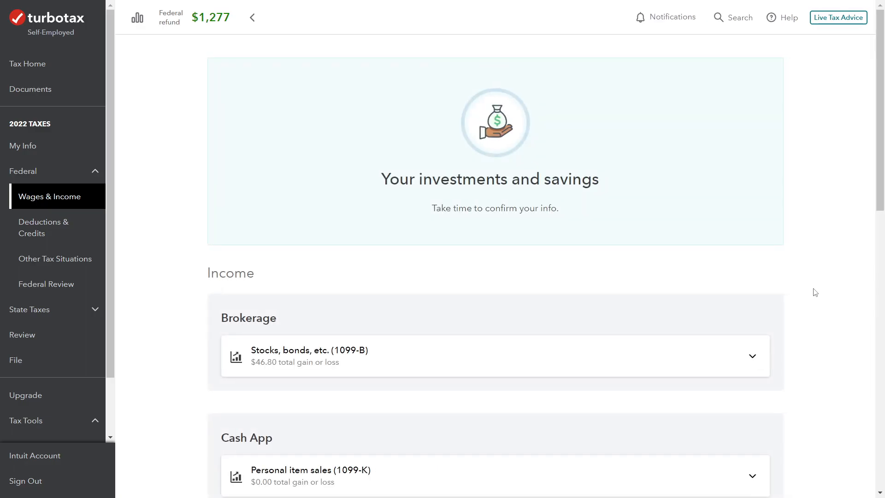
pyautogui.moveTo(798, 275)
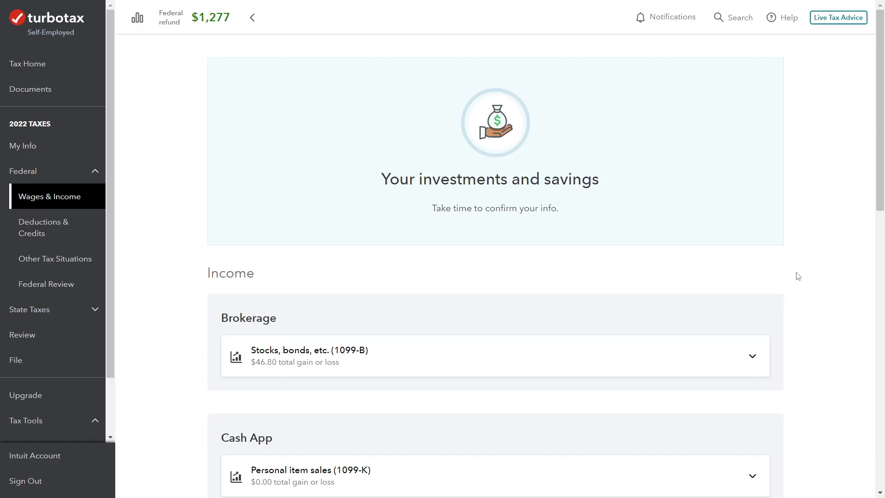
pyautogui.moveTo(816, 266)
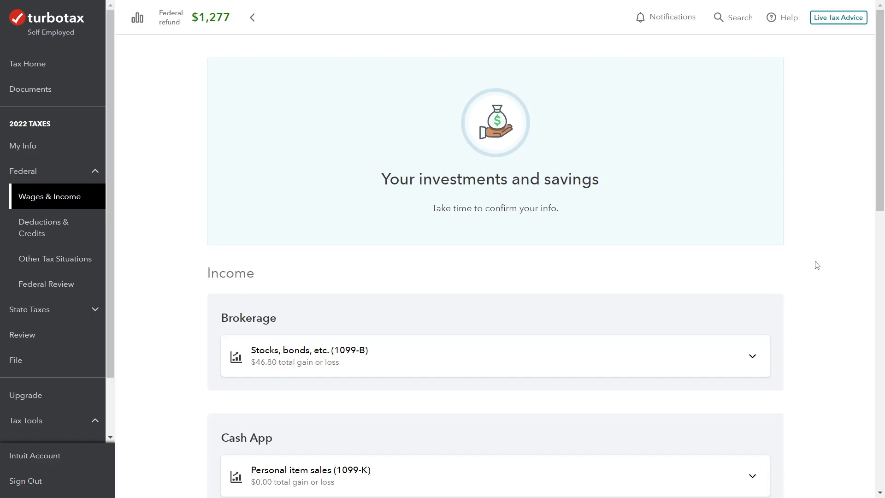
# Review the brokerage, crypto, interest and 1099-K entries, then choose Add investments.
pyautogui.scroll(-3)
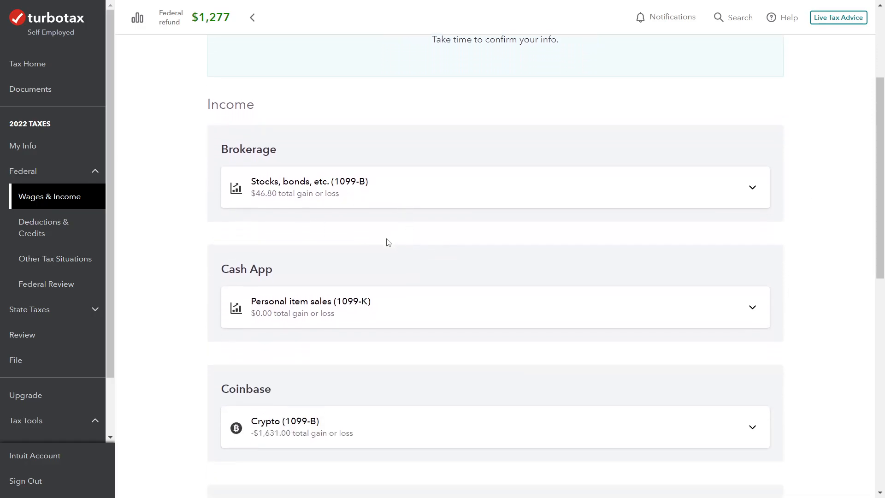
pyautogui.scroll(-3)
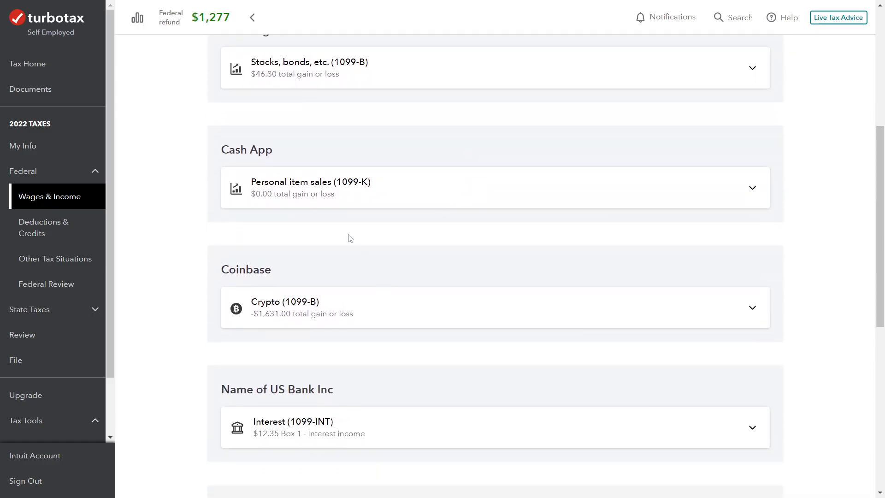
pyautogui.scroll(-3)
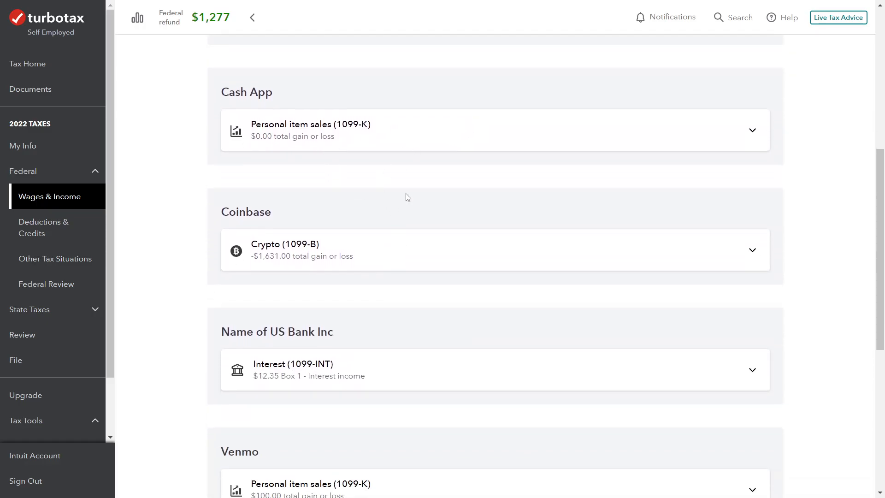
pyautogui.scroll(-3)
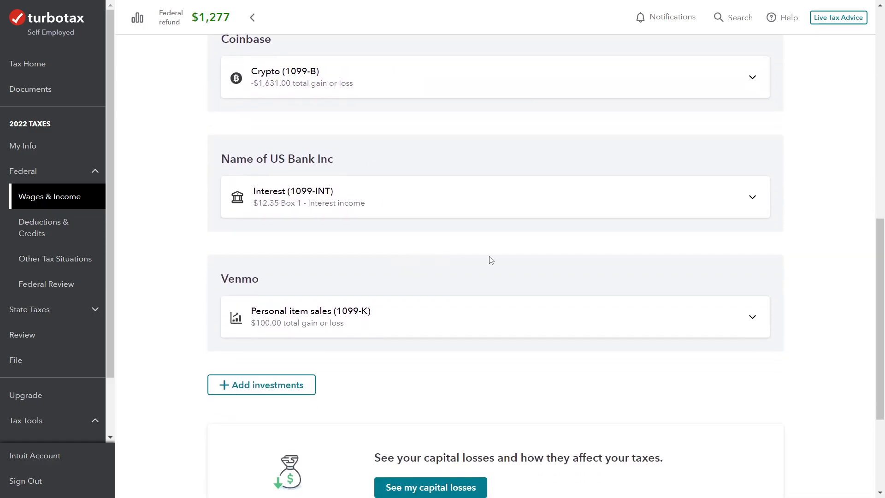
pyautogui.scroll(-3)
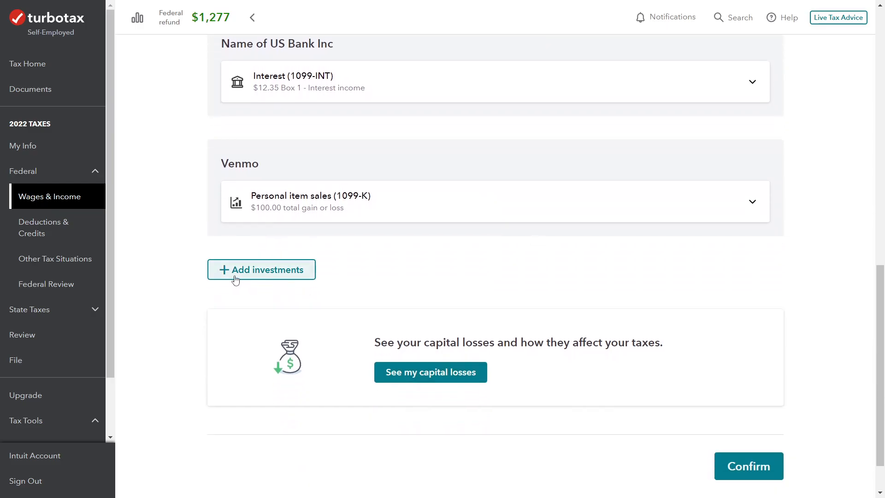
pyautogui.click(261, 269)
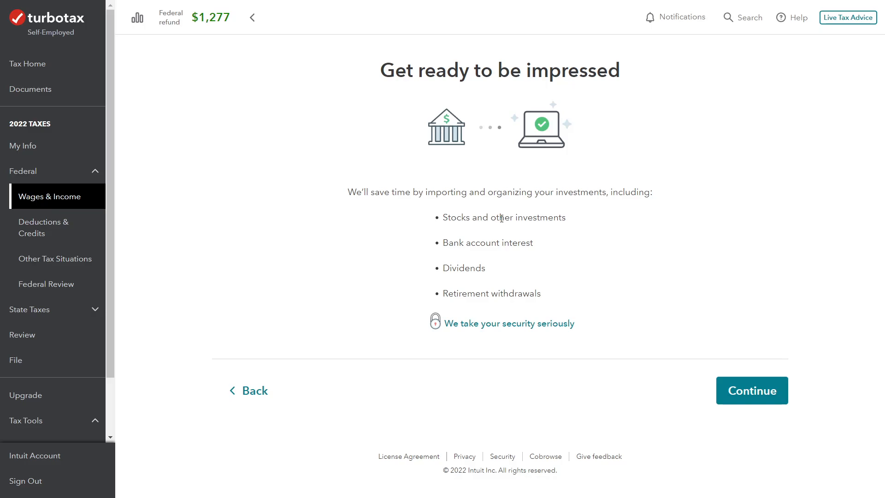
pyautogui.moveTo(600, 241)
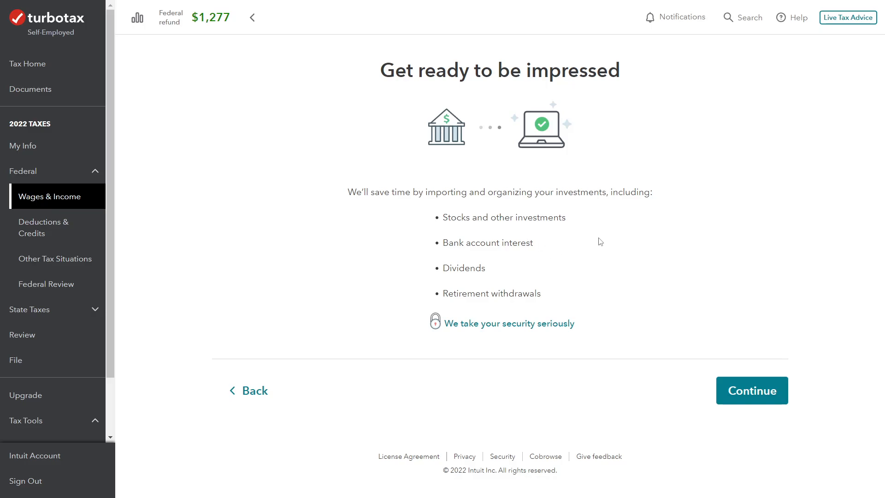
pyautogui.moveTo(531, 235)
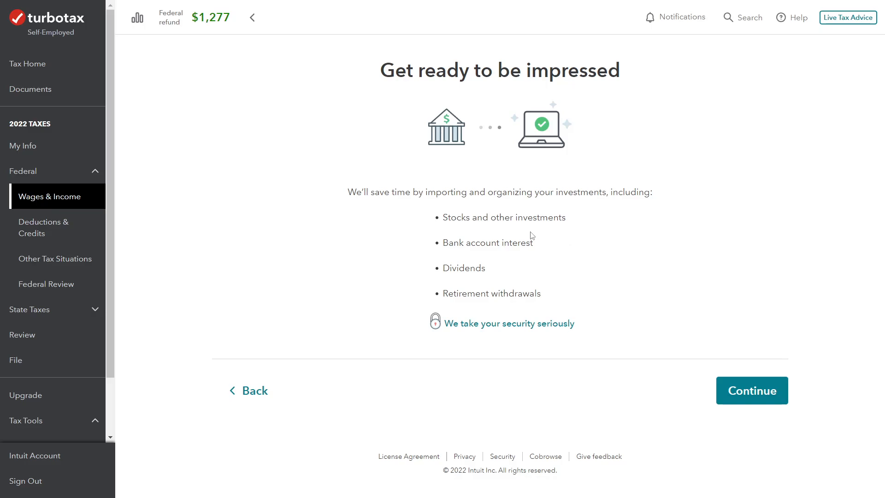
# Continue past the 'Get ready to be impressed' import introduction.
pyautogui.click(751, 389)
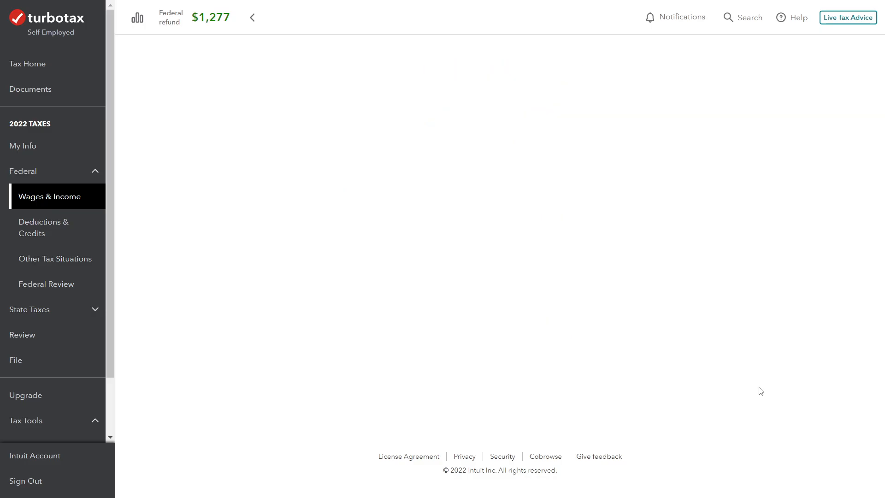
pyautogui.moveTo(757, 240)
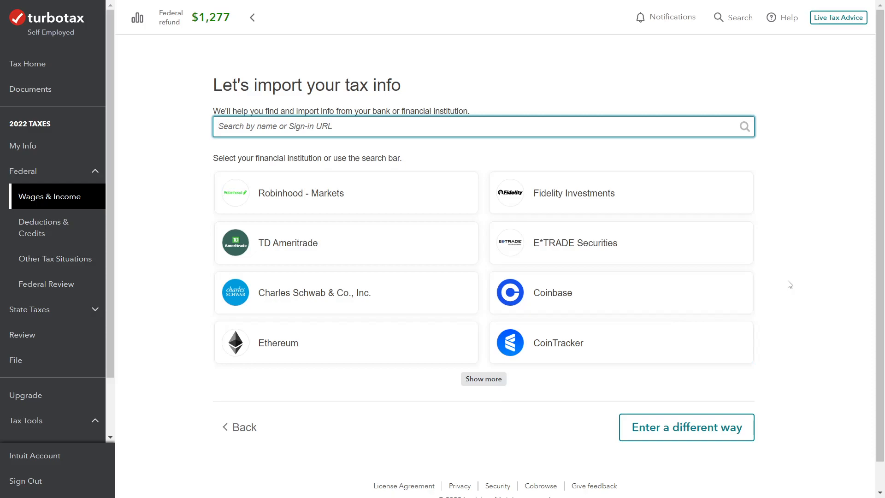
pyautogui.moveTo(785, 298)
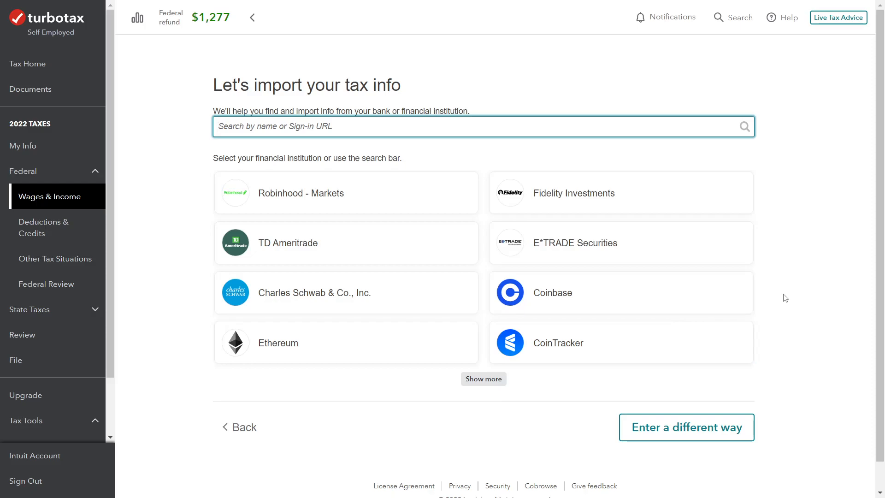
pyautogui.moveTo(781, 305)
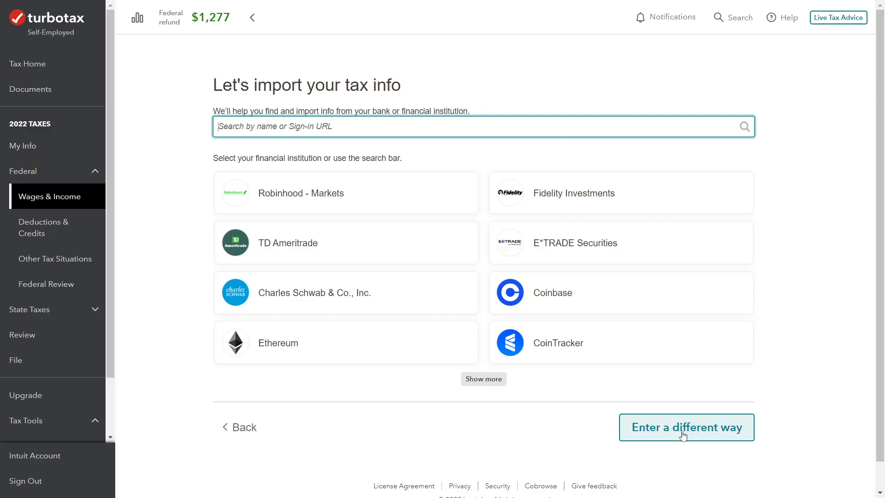
# Choose 'Enter a different way' instead of importing from a financial institution.
pyautogui.click(686, 427)
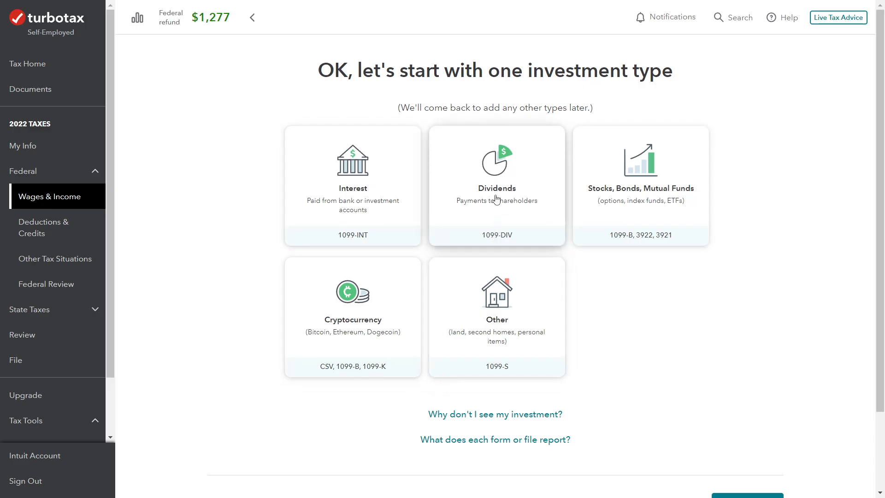
# Select Dividends (1099-DIV) as the investment type and choose 'Type it in myself'.
pyautogui.click(496, 178)
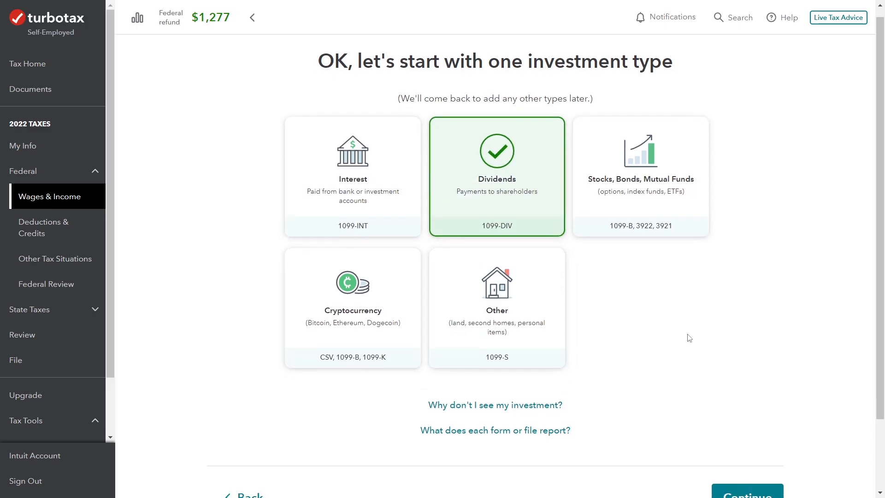
pyautogui.click(745, 491)
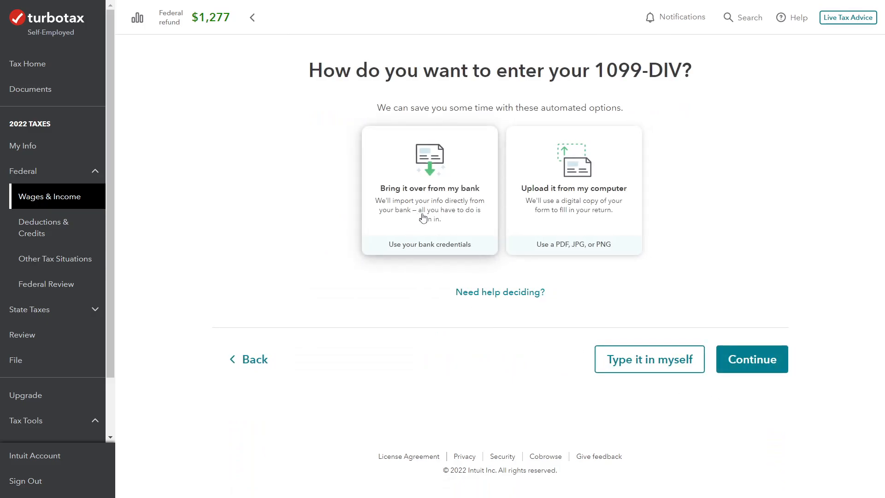
pyautogui.moveTo(434, 188)
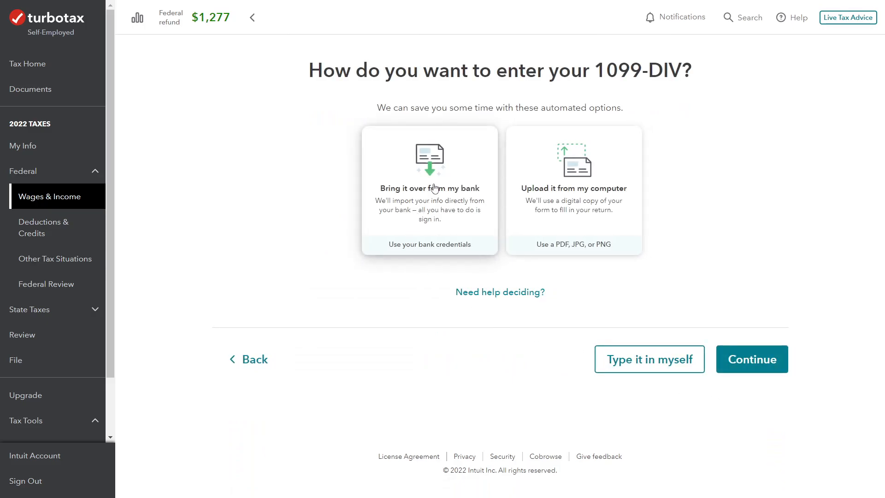
pyautogui.moveTo(593, 191)
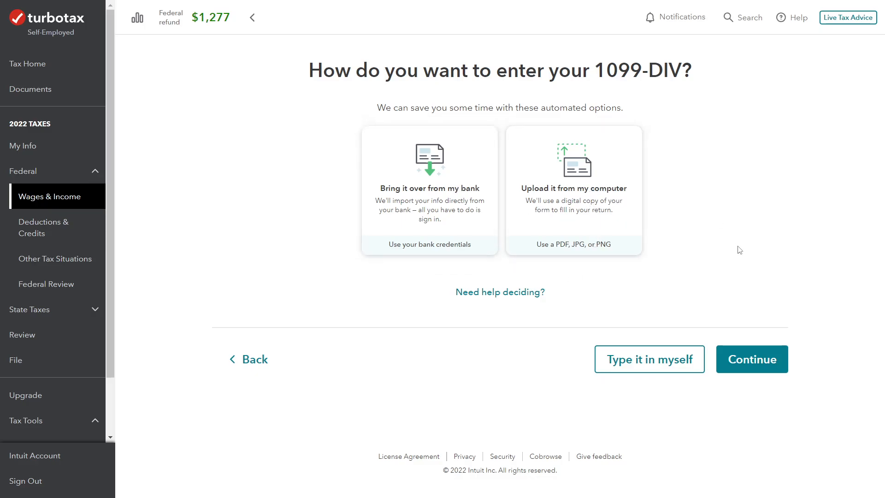
pyautogui.moveTo(715, 249)
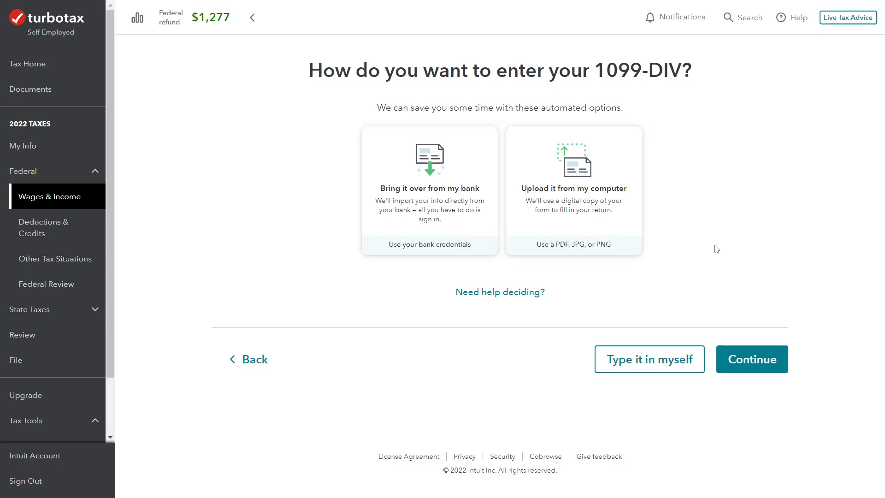
pyautogui.moveTo(631, 233)
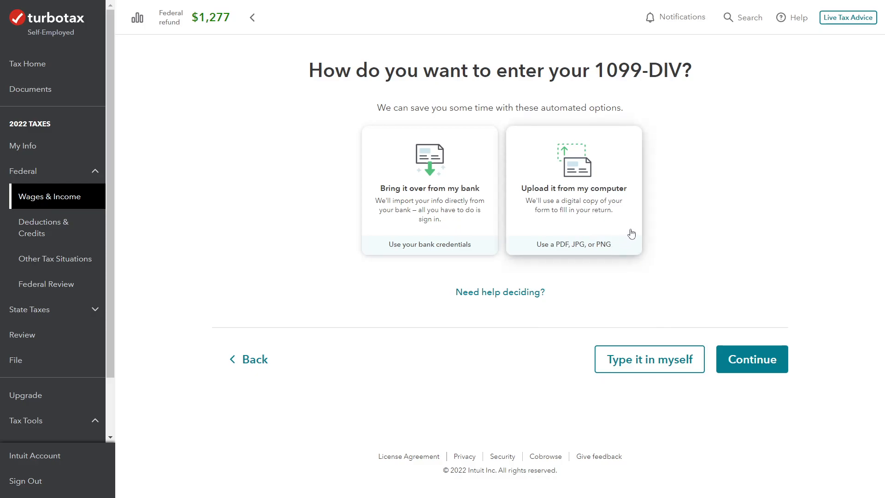
pyautogui.moveTo(649, 359)
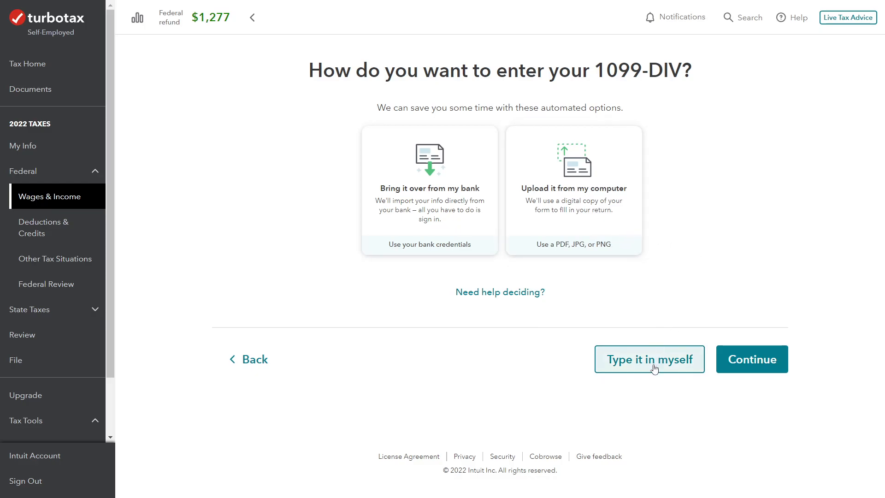
pyautogui.click(649, 359)
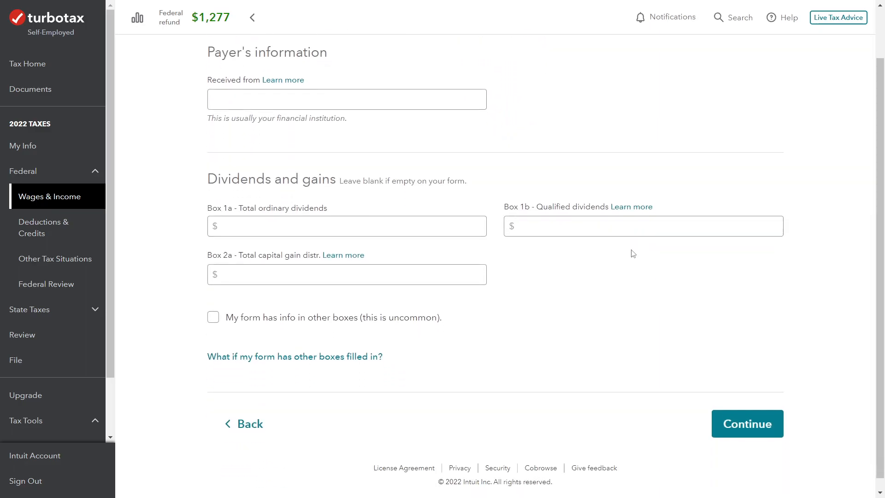
# Enter Brokerage Company LLC in the 'Received from' payer field.
pyautogui.scroll(3)
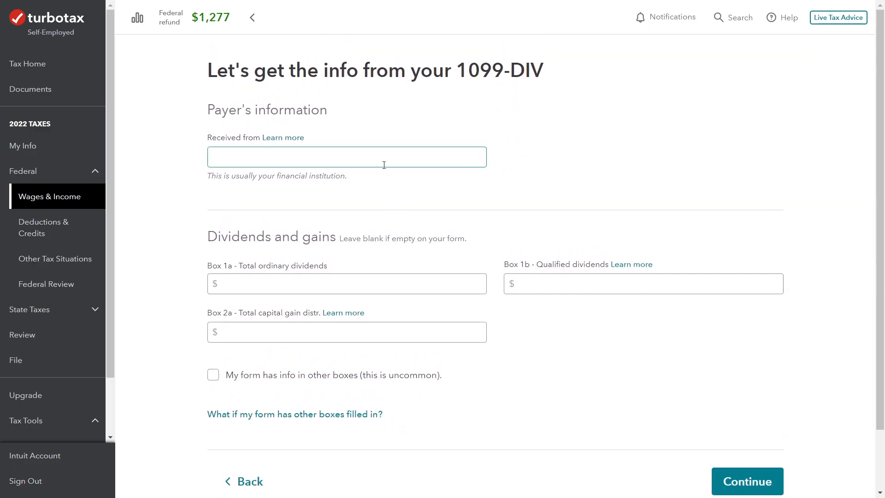
pyautogui.click(345, 156)
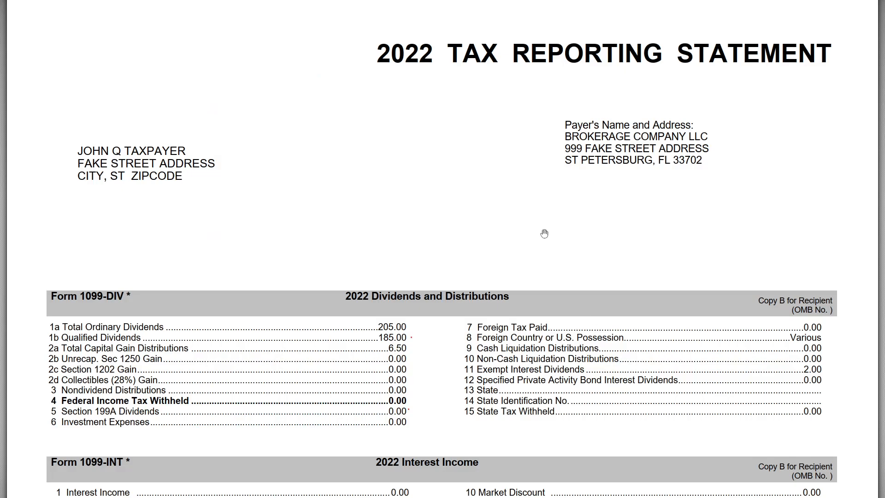
pyautogui.moveTo(611, 151)
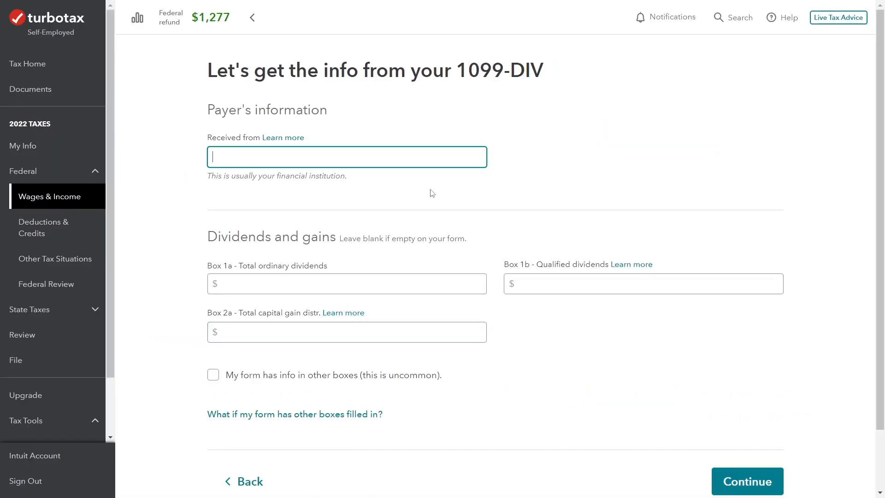
pyautogui.write('Brokerage Company LLC')
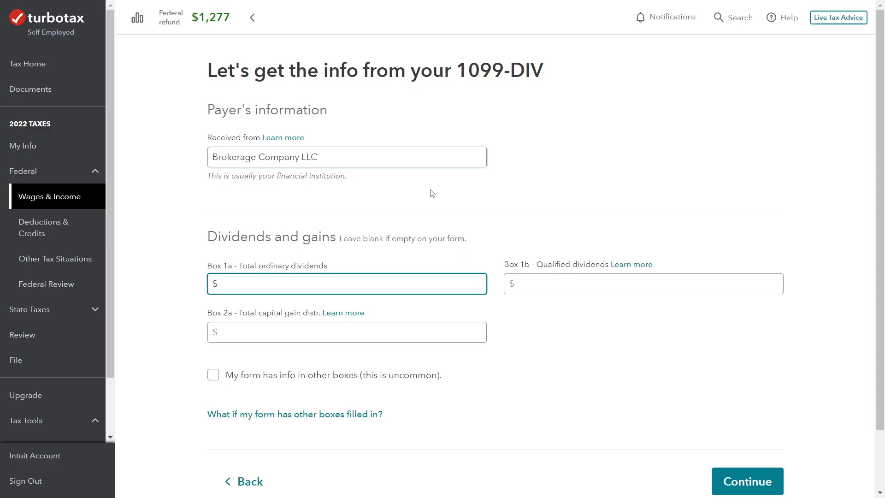
pyautogui.scroll(-3)
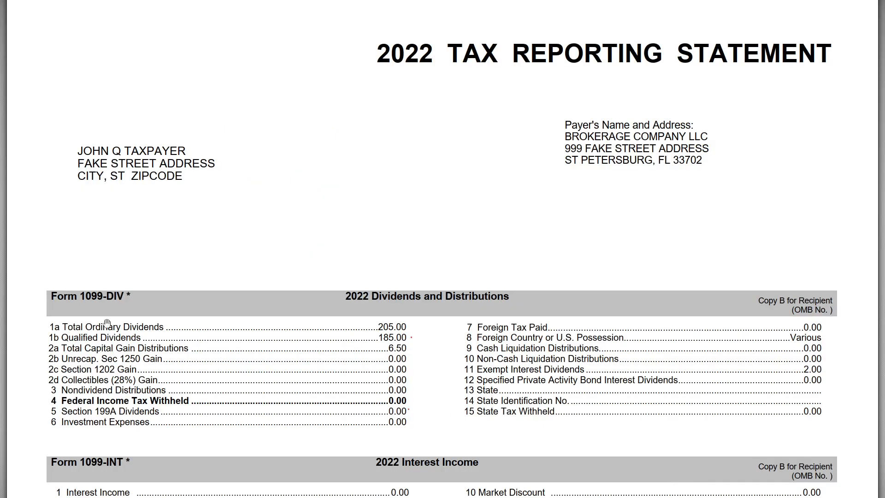
pyautogui.scroll(-3)
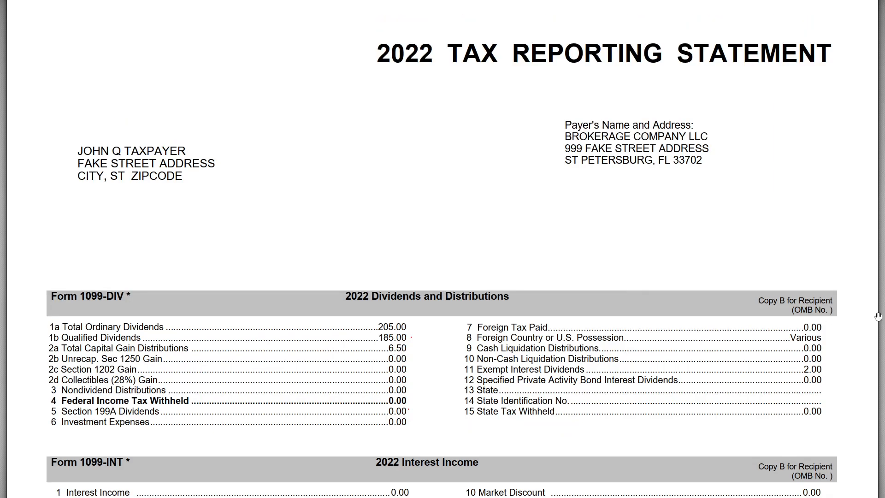
pyautogui.moveTo(878, 316)
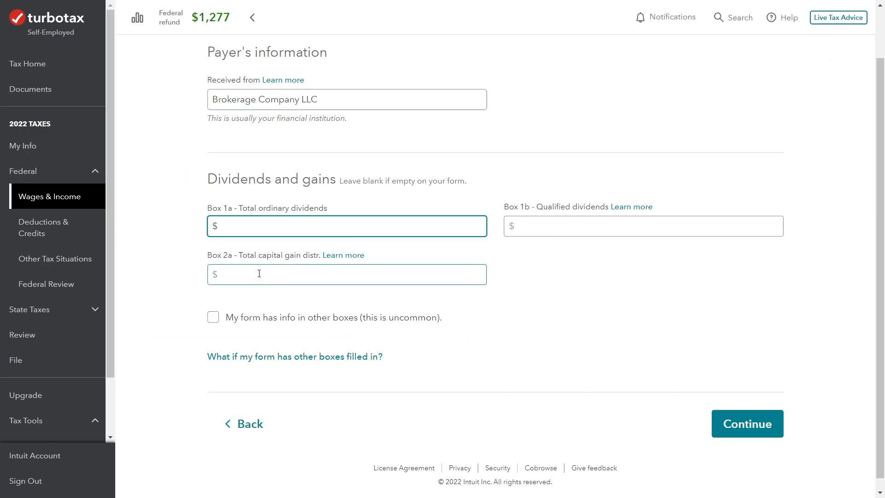
pyautogui.click(346, 226)
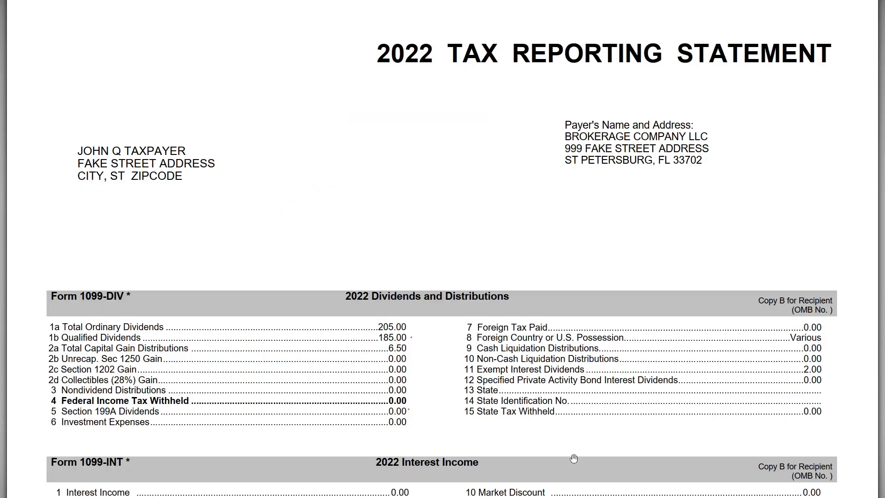
pyautogui.moveTo(404, 338)
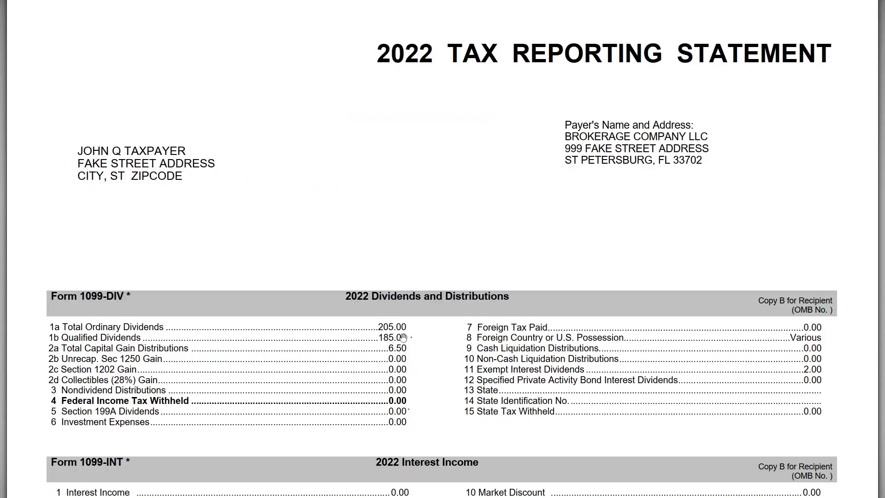
pyautogui.moveTo(401, 358)
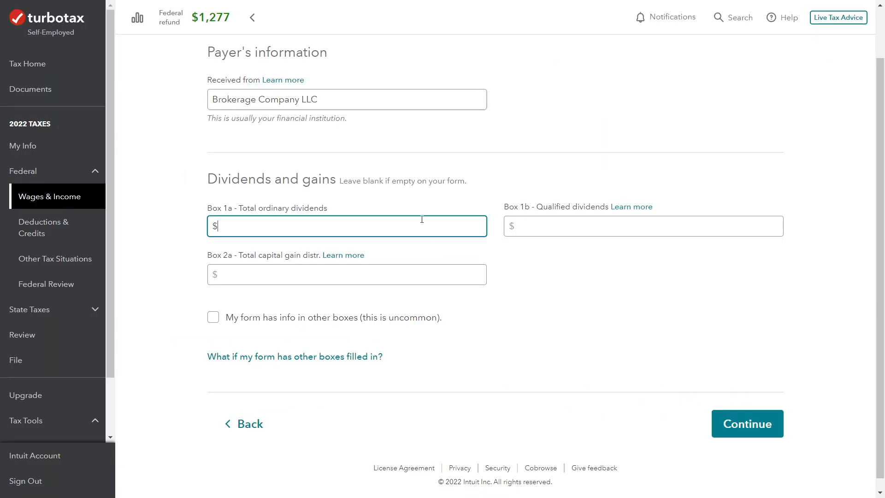
# Enter Box 1a 205, Box 1b 185 and Box 2a 6.50 on the 1099-DIV.
pyautogui.write('205')
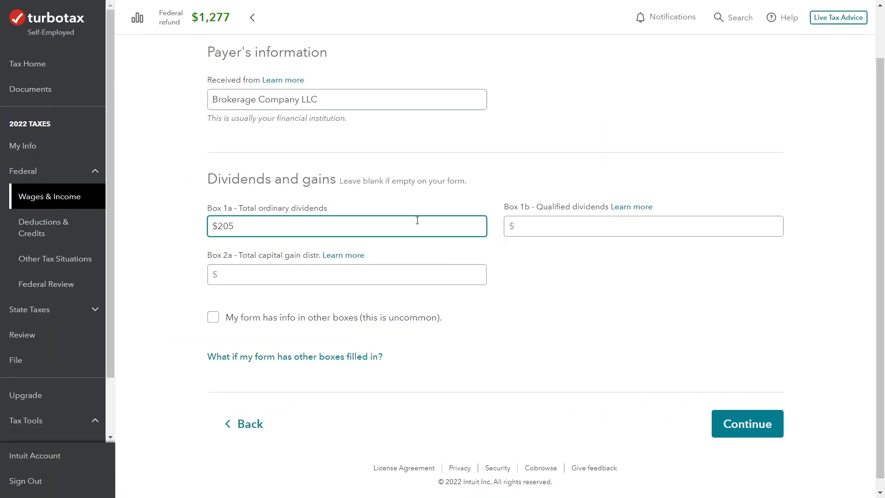
pyautogui.click(643, 226)
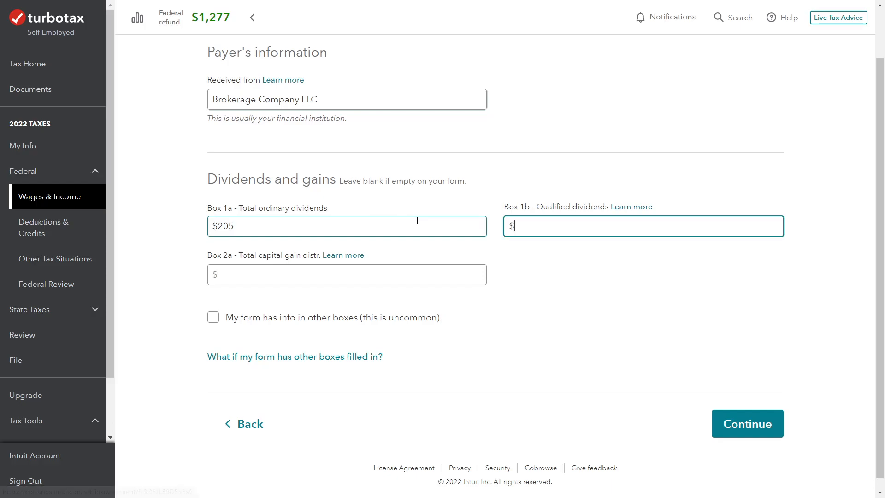
pyautogui.write('6')
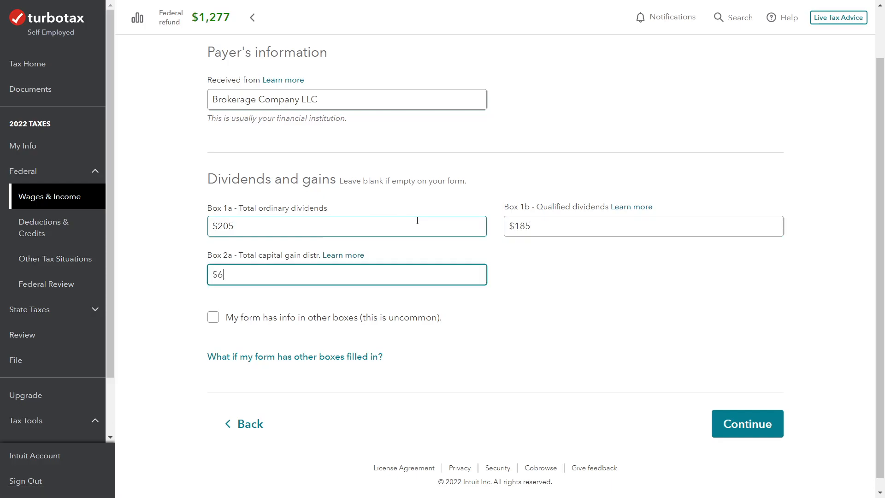
pyautogui.write('.50')
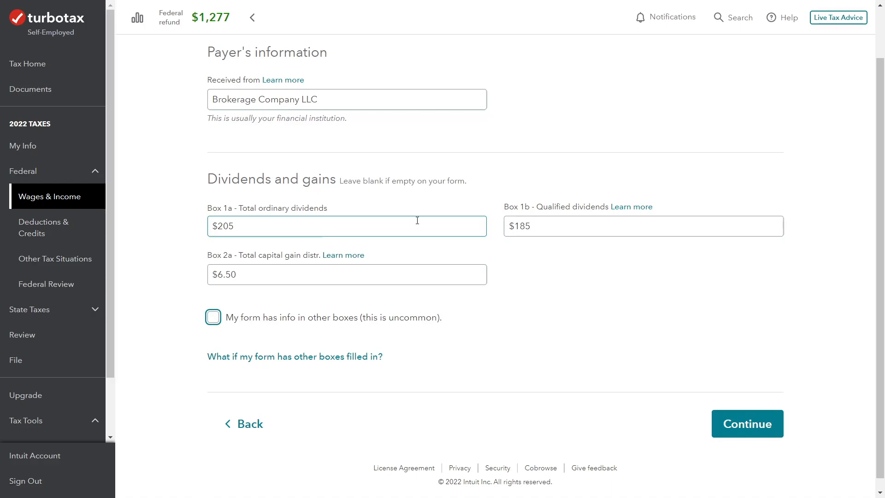
pyautogui.moveTo(300, 243)
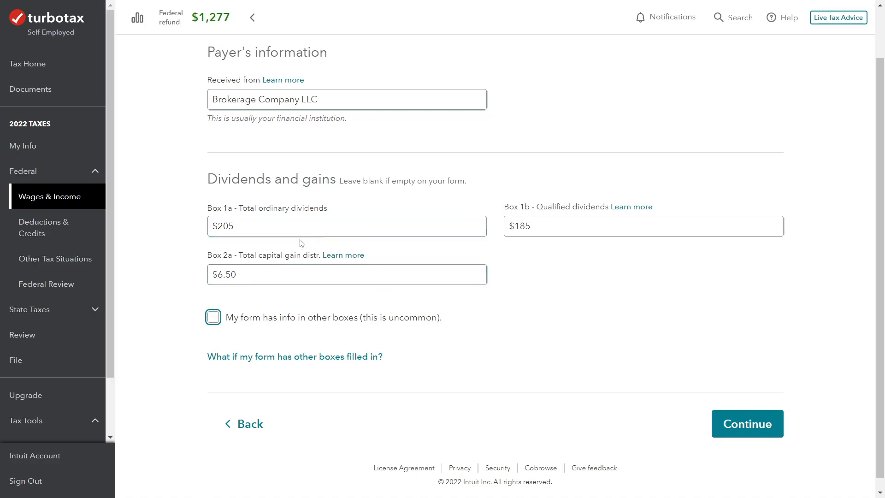
pyautogui.click(346, 225)
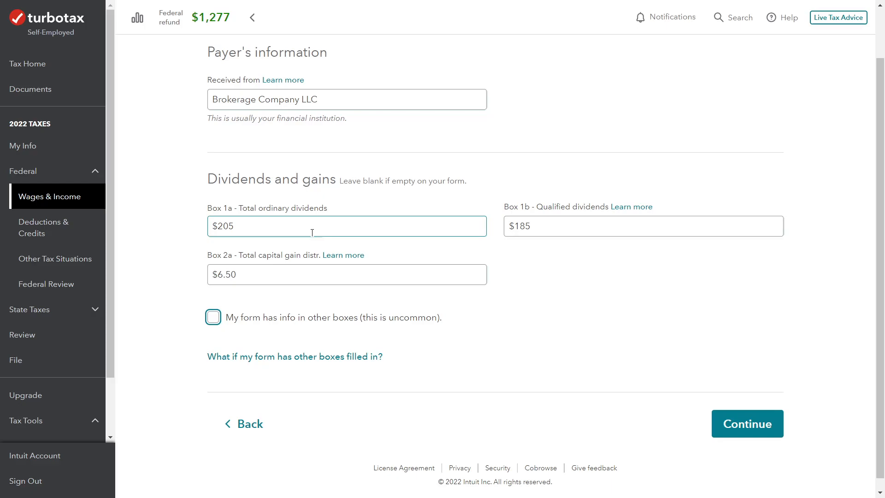
# Review boxes 1a, 1b and 2a and tick 'My form has info in other boxes'.
pyautogui.click(643, 226)
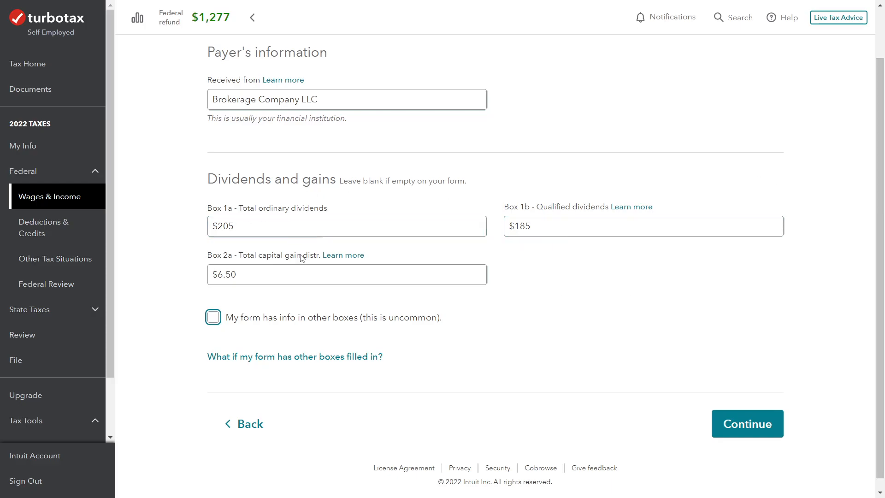
pyautogui.click(347, 275)
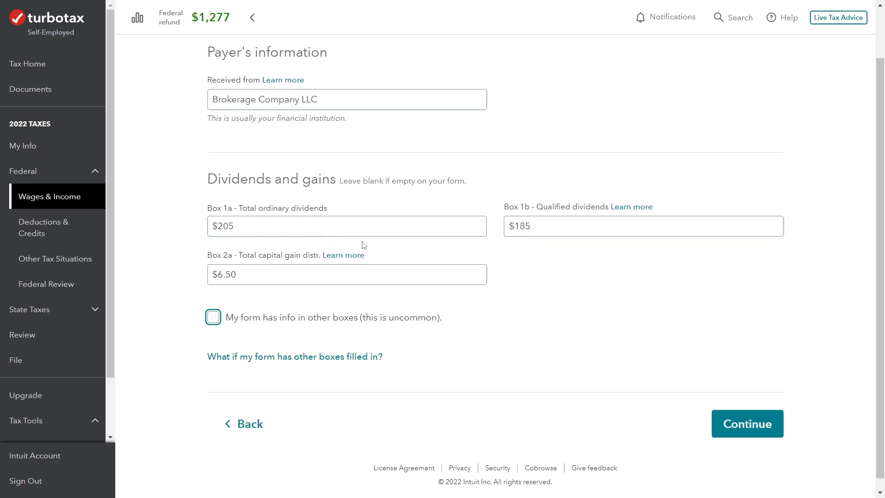
pyautogui.moveTo(574, 252)
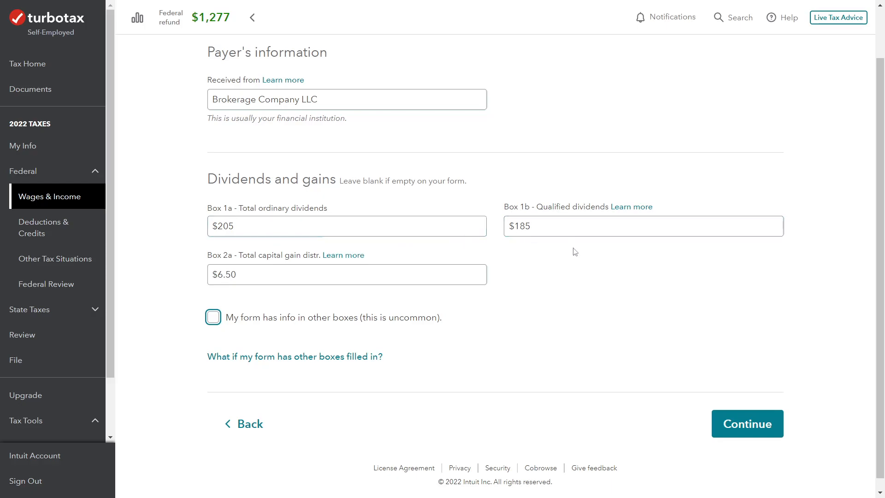
pyautogui.moveTo(590, 243)
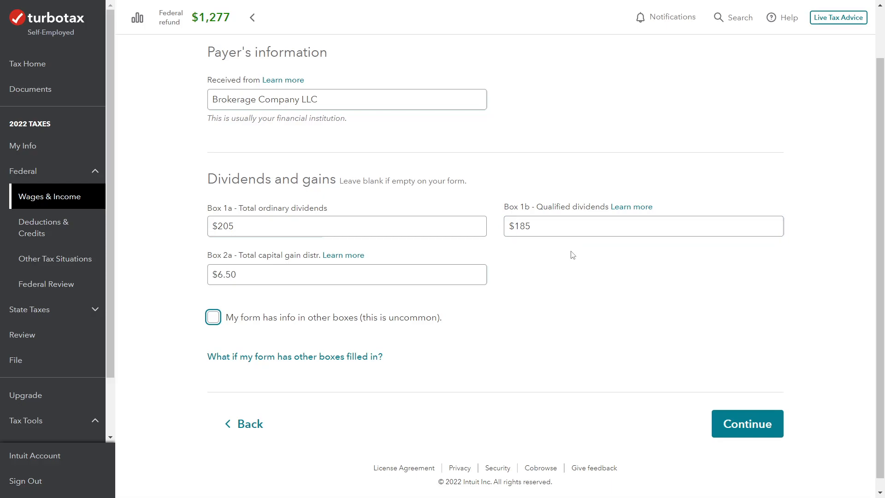
pyautogui.click(346, 275)
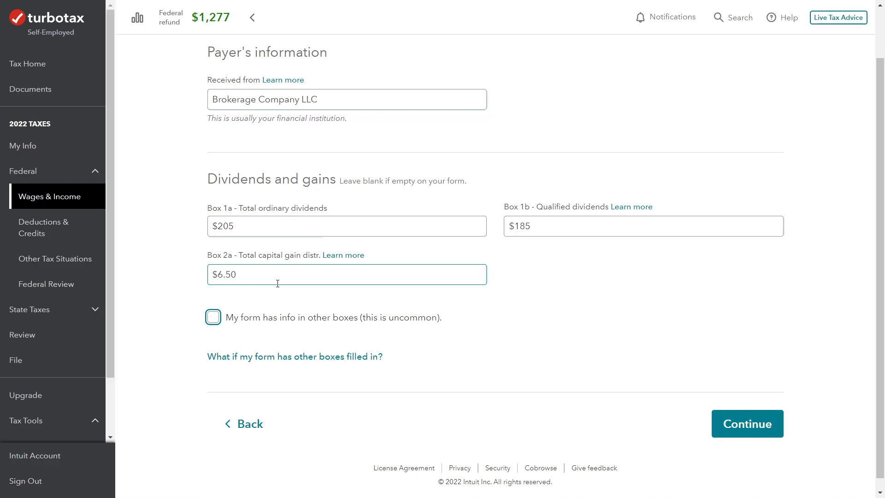
pyautogui.moveTo(321, 280)
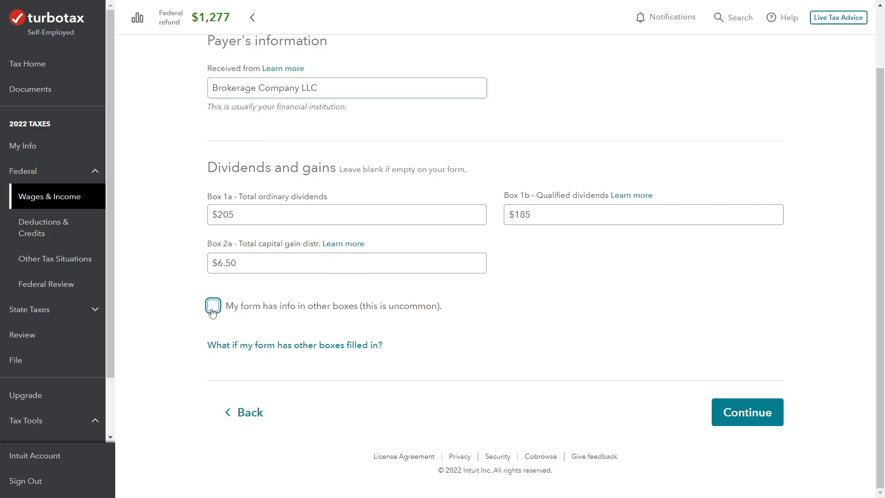
pyautogui.moveTo(354, 318)
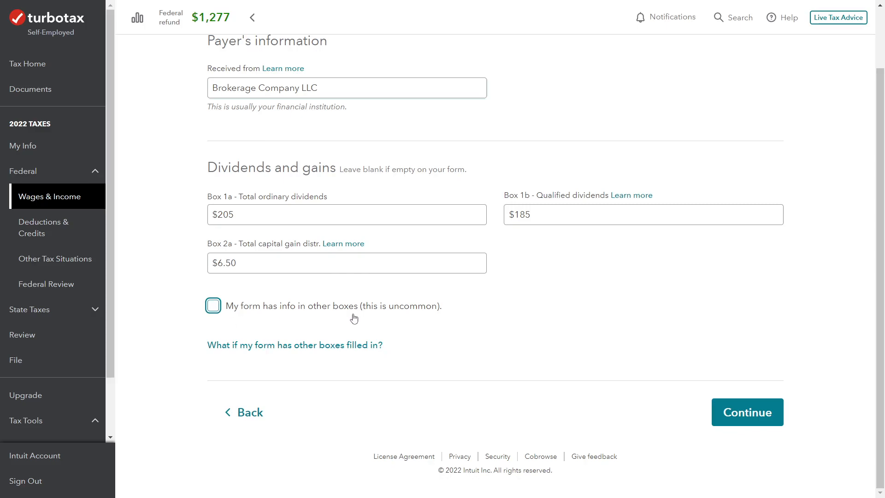
pyautogui.moveTo(454, 313)
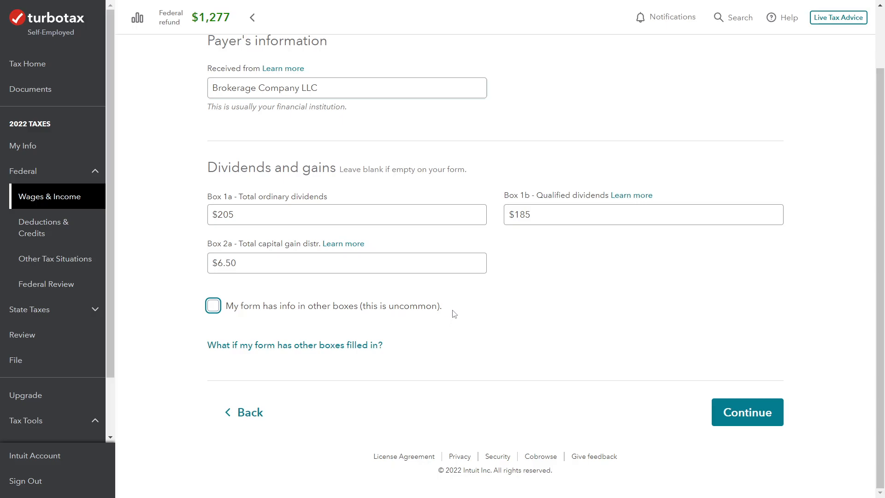
pyautogui.moveTo(440, 325)
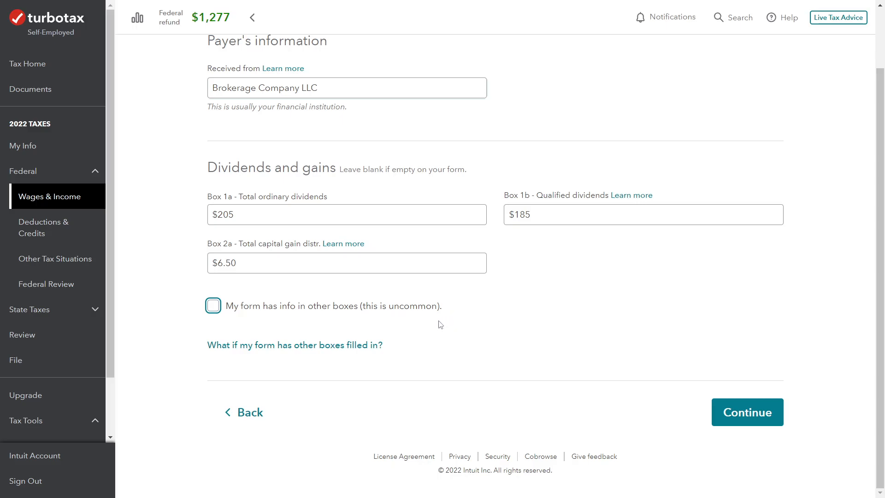
pyautogui.moveTo(212, 305)
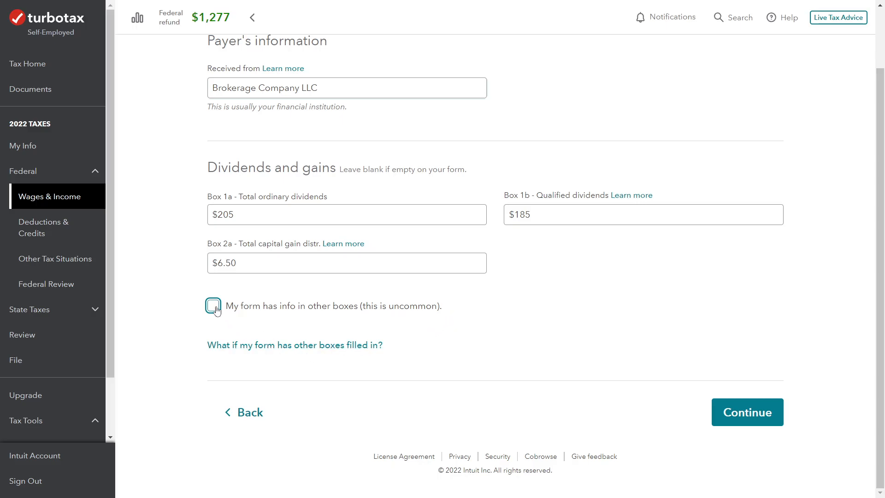
pyautogui.click(213, 306)
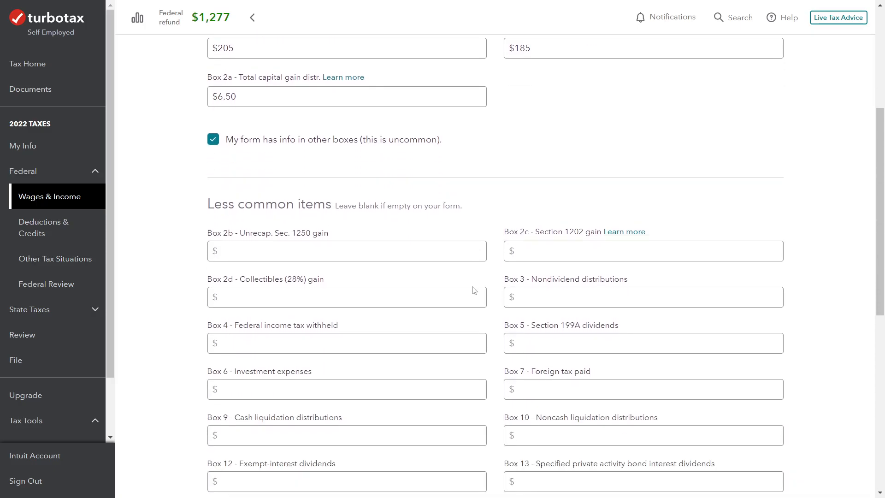
pyautogui.scroll(-3)
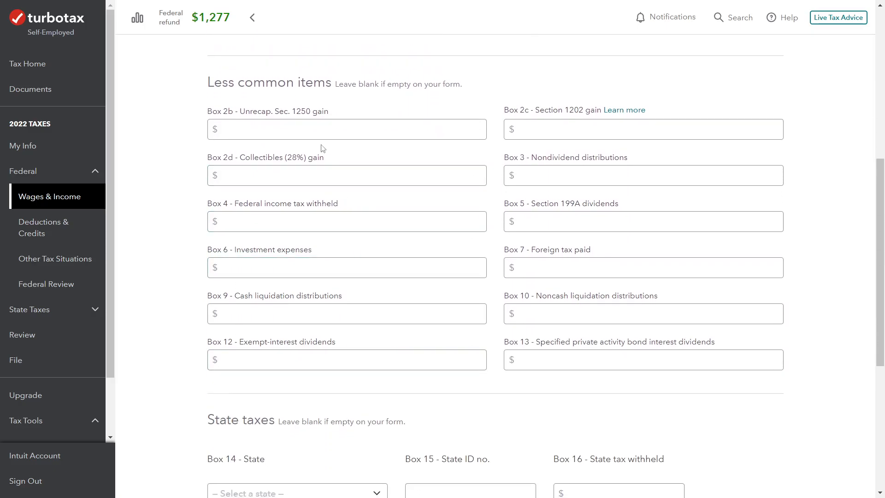
pyautogui.moveTo(431, 195)
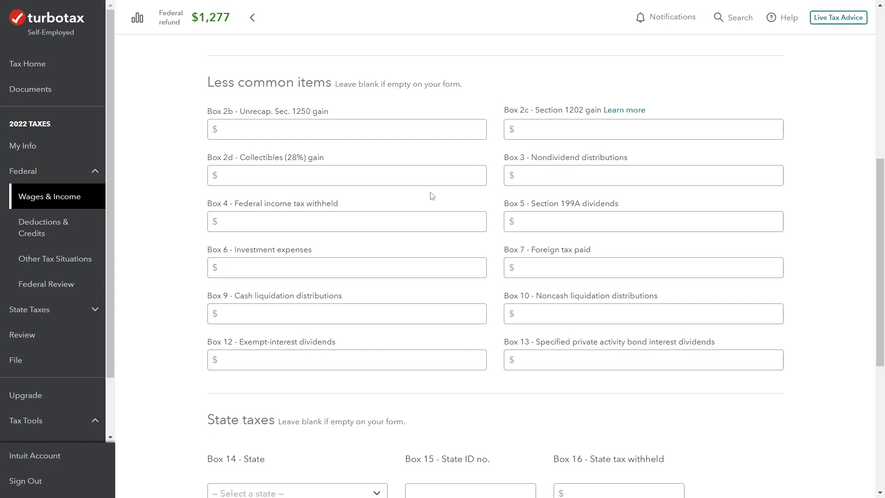
pyautogui.click(345, 314)
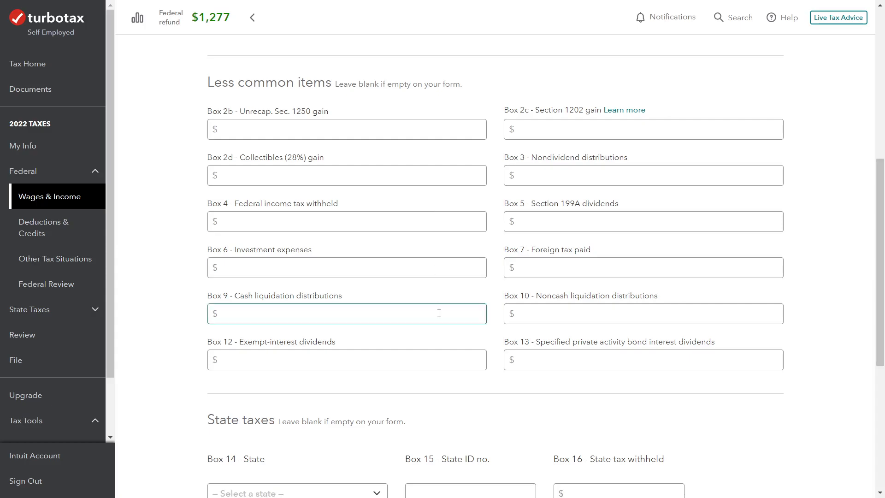
pyautogui.click(346, 314)
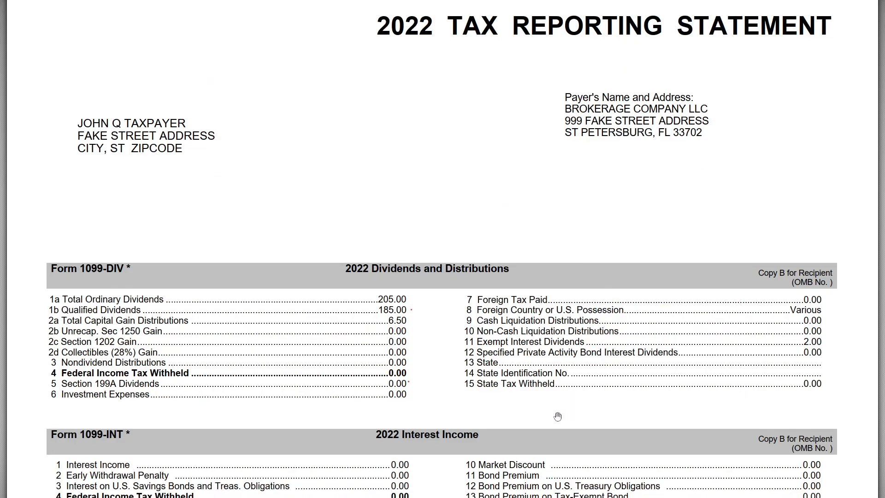
pyautogui.moveTo(507, 379)
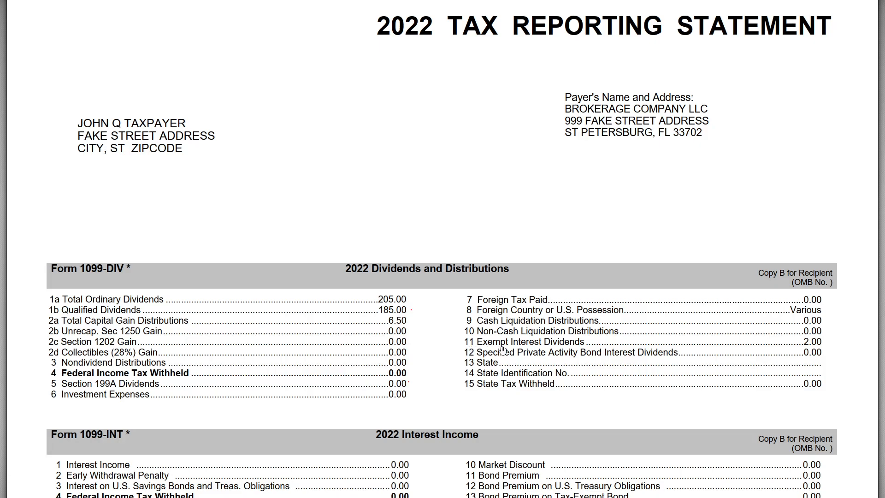
pyautogui.moveTo(818, 344)
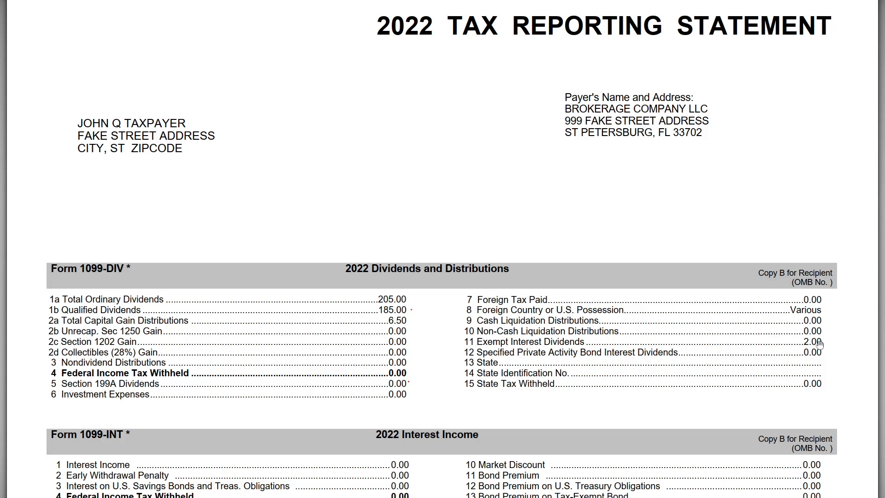
pyautogui.moveTo(814, 346)
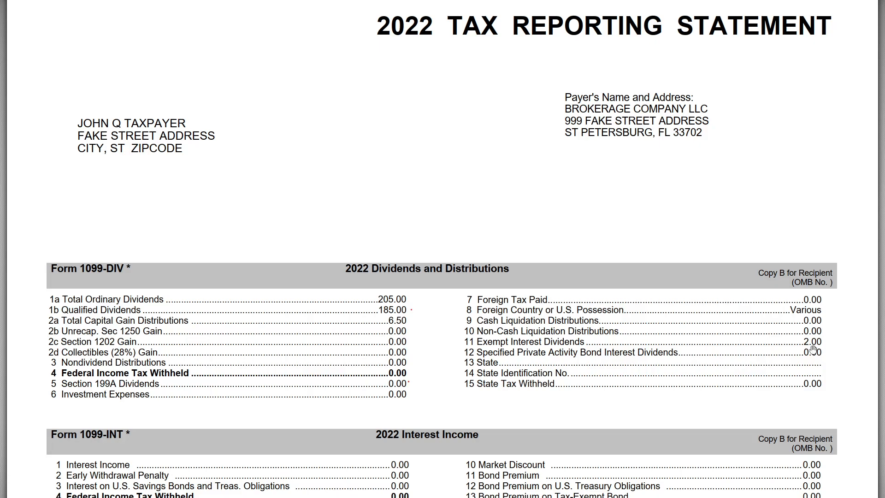
pyautogui.moveTo(813, 350)
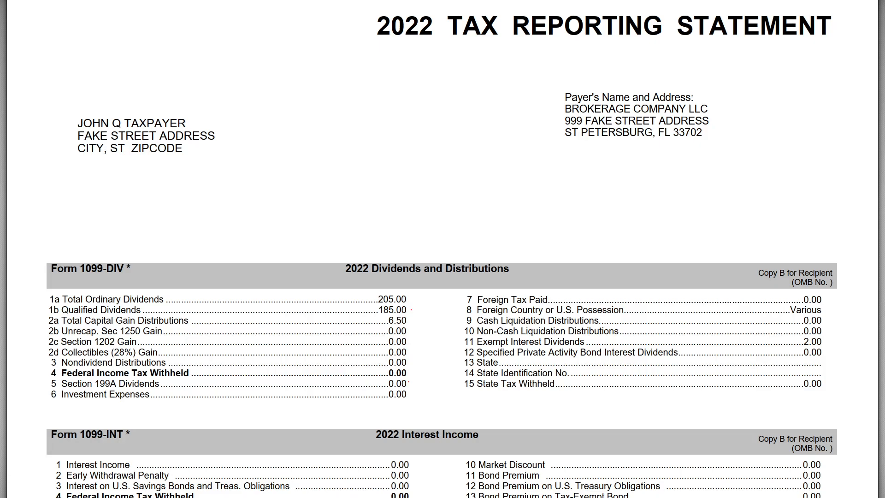
pyautogui.moveTo(811, 349)
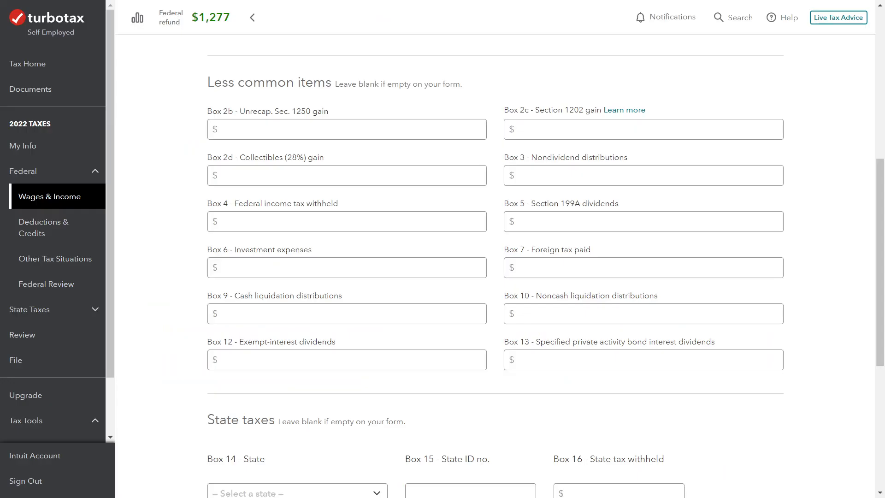
# Enter 2.00 exempt-interest dividends in Box 12 from the brokerage statement.
pyautogui.click(347, 359)
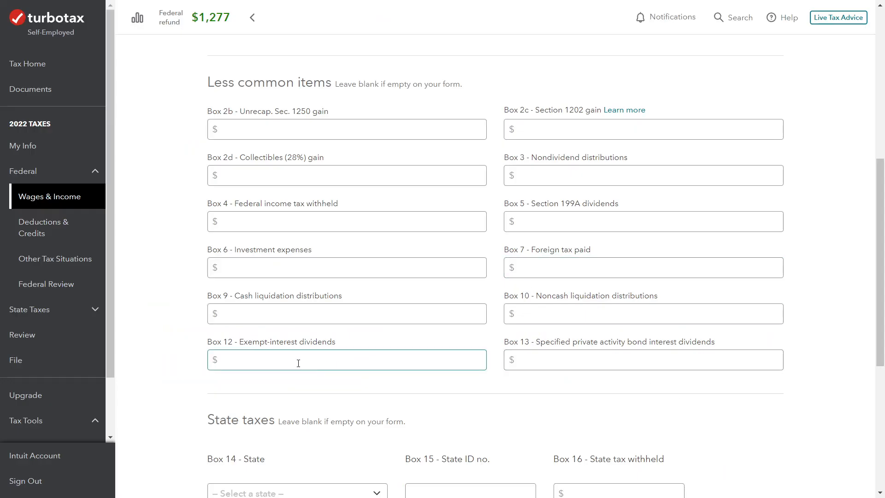
pyautogui.scroll(-3)
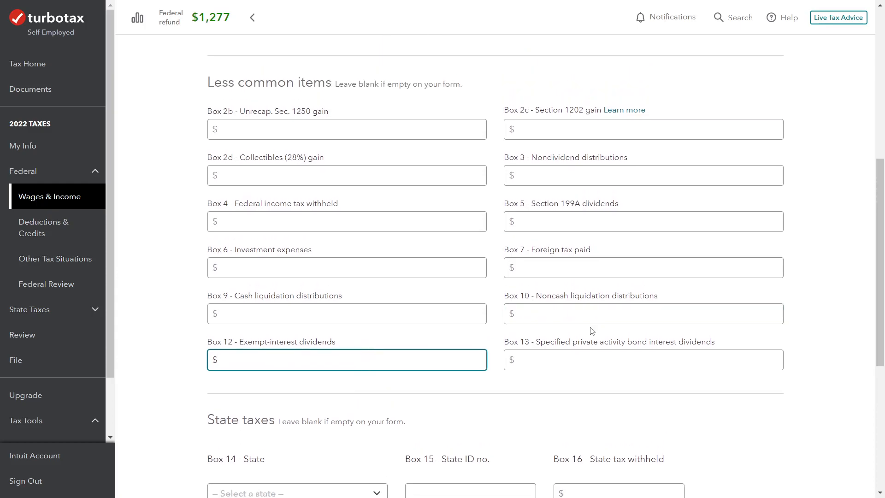
pyautogui.scroll(-3)
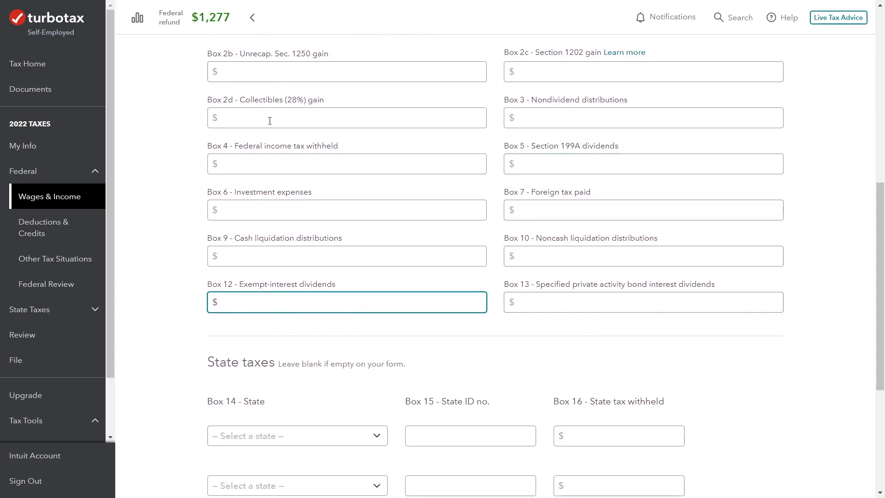
pyautogui.scroll(-3)
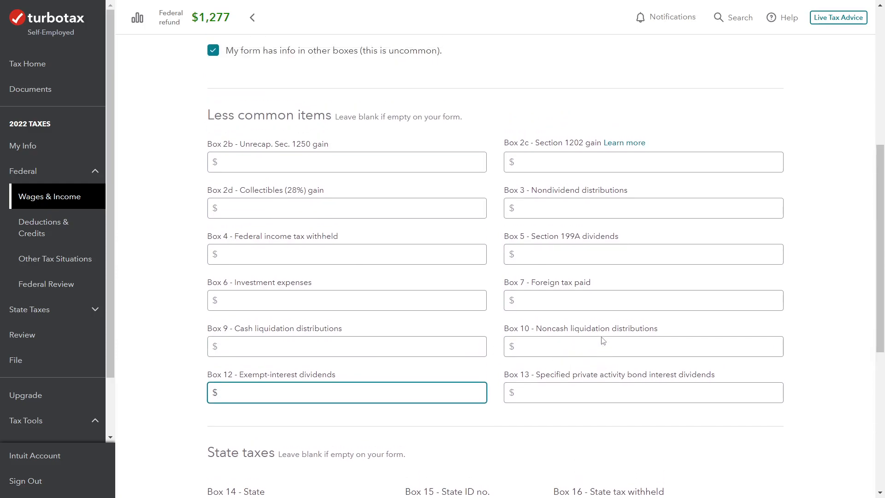
pyautogui.scroll(-3)
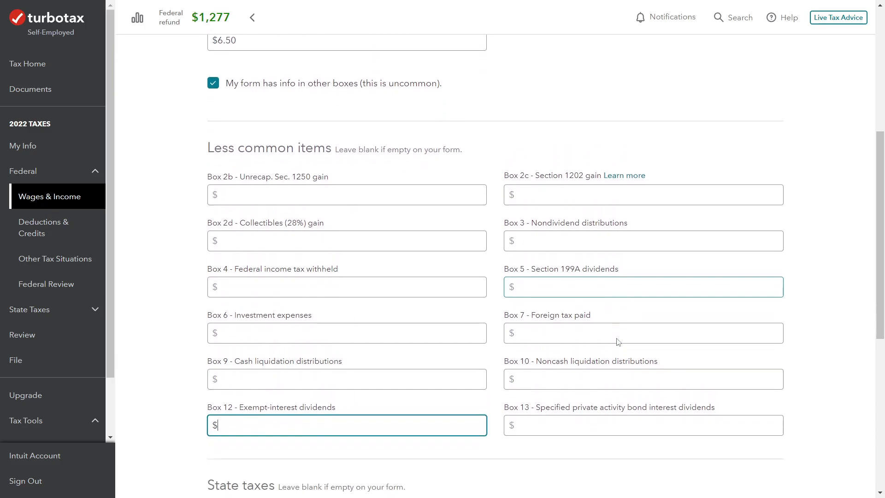
pyautogui.scroll(-3)
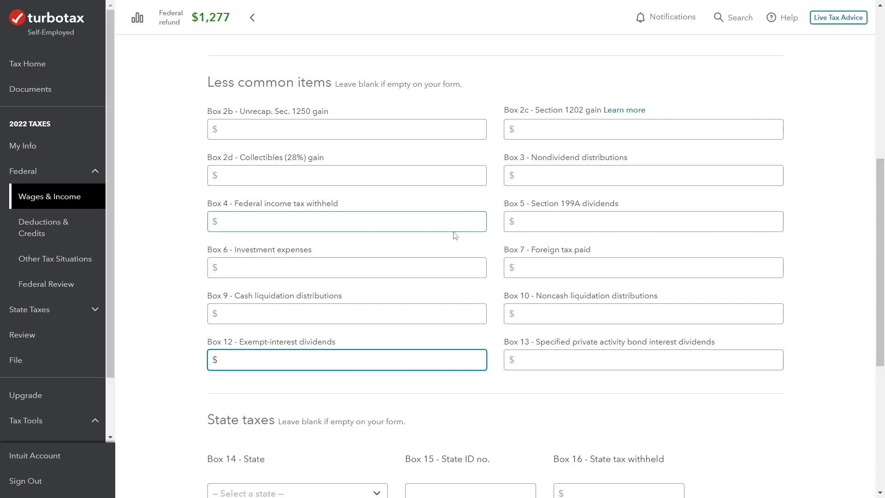
pyautogui.click(346, 313)
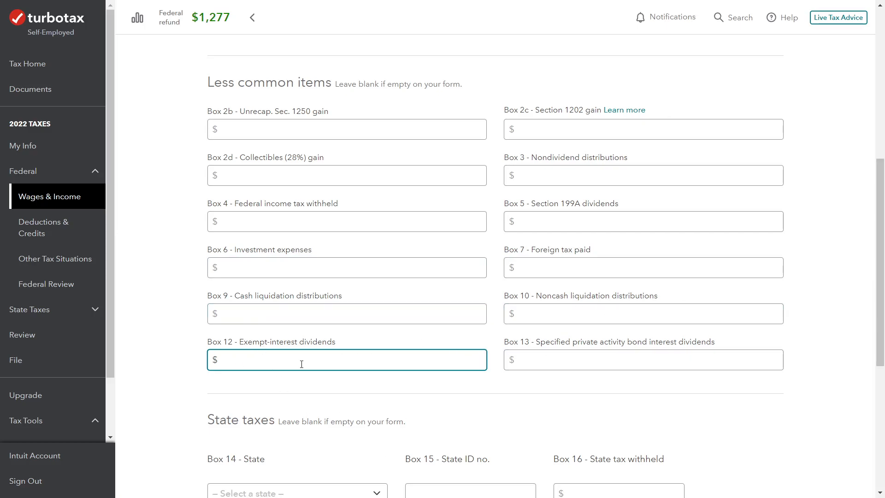
pyautogui.write('2.00')
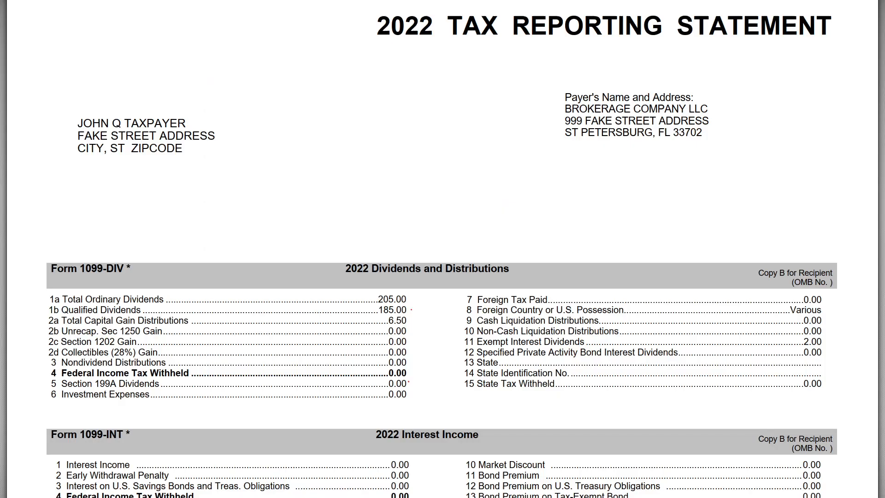
pyautogui.moveTo(525, 352)
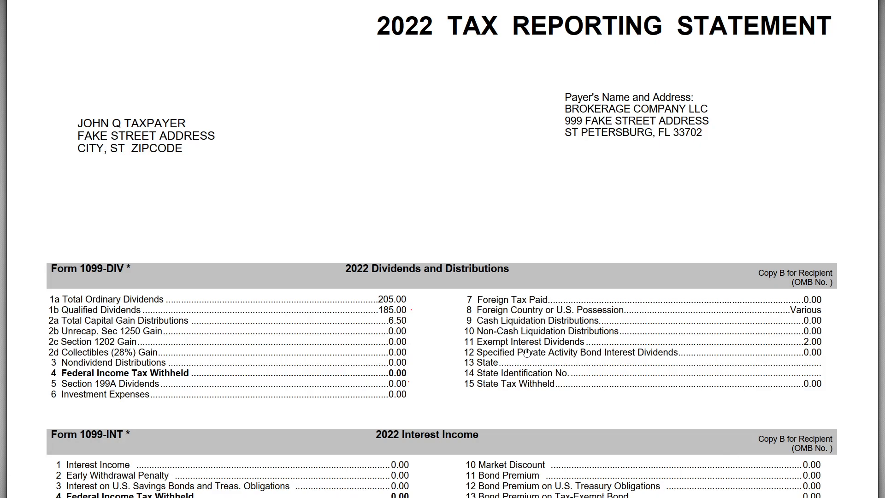
pyautogui.moveTo(584, 367)
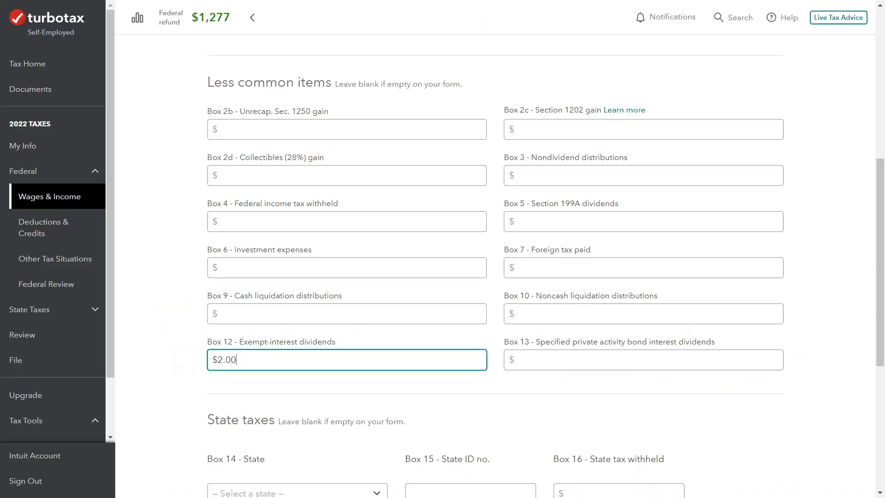
pyautogui.moveTo(647, 408)
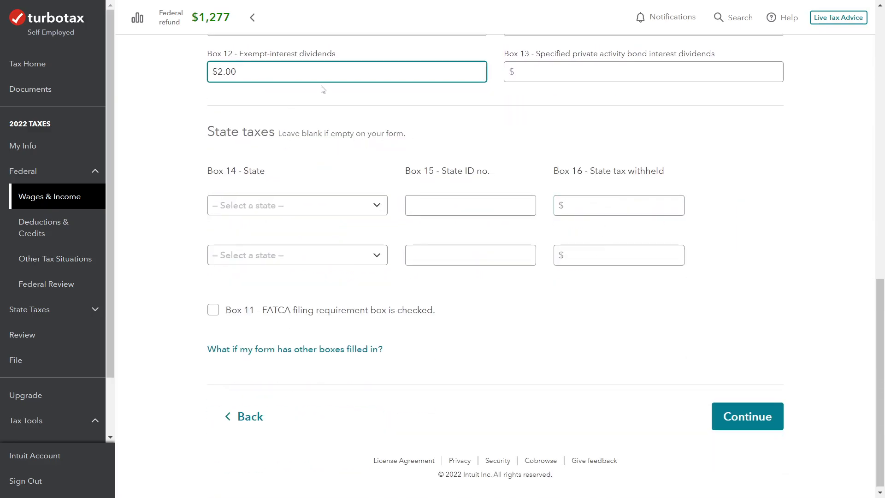
pyautogui.moveTo(683, 243)
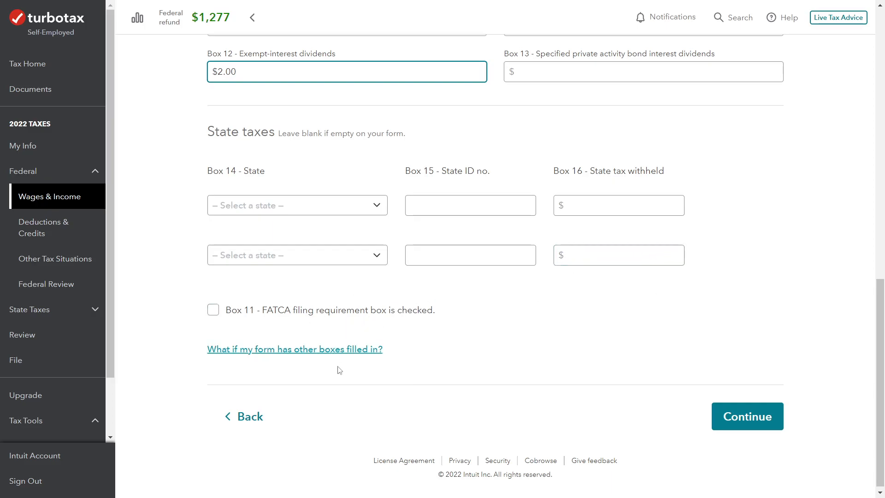
# Continue from the 1099-DIV boxes and check 'None of these apply' for uncommon situations.
pyautogui.click(746, 415)
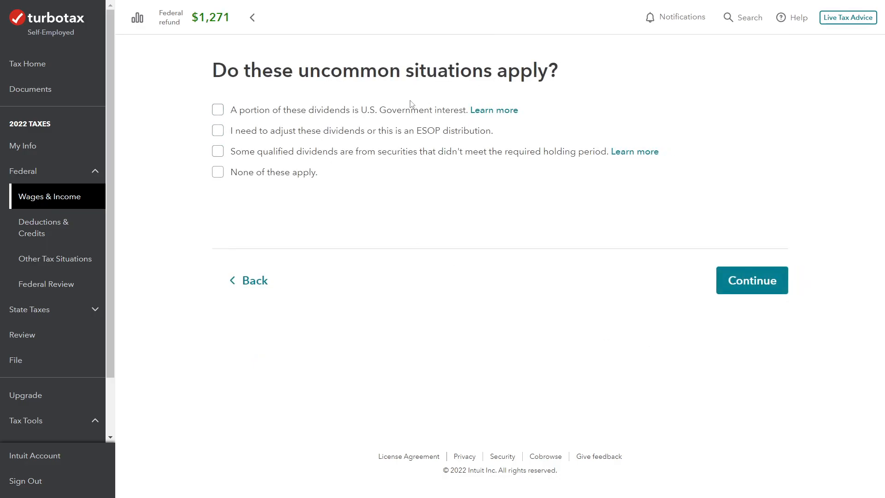
pyautogui.moveTo(360, 119)
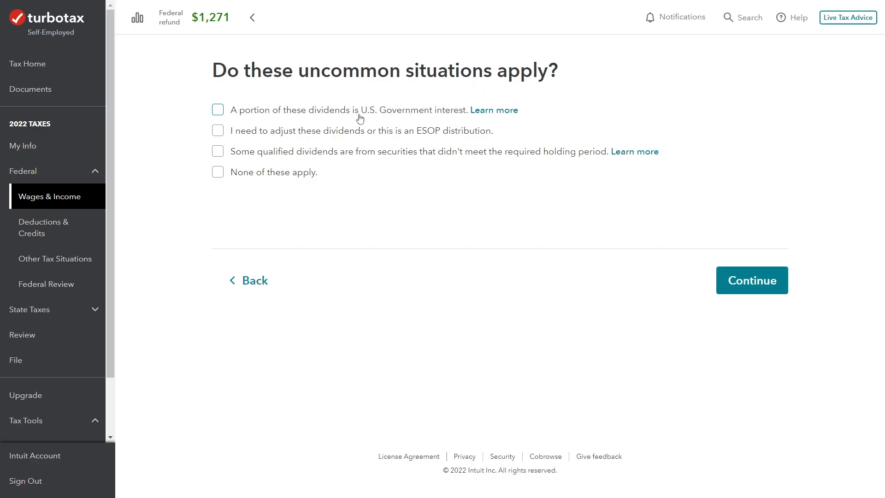
pyautogui.moveTo(326, 136)
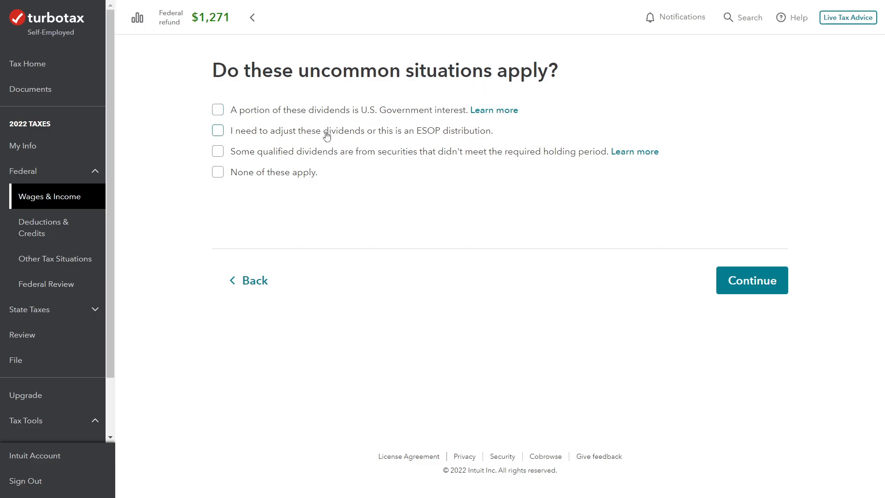
pyautogui.moveTo(466, 137)
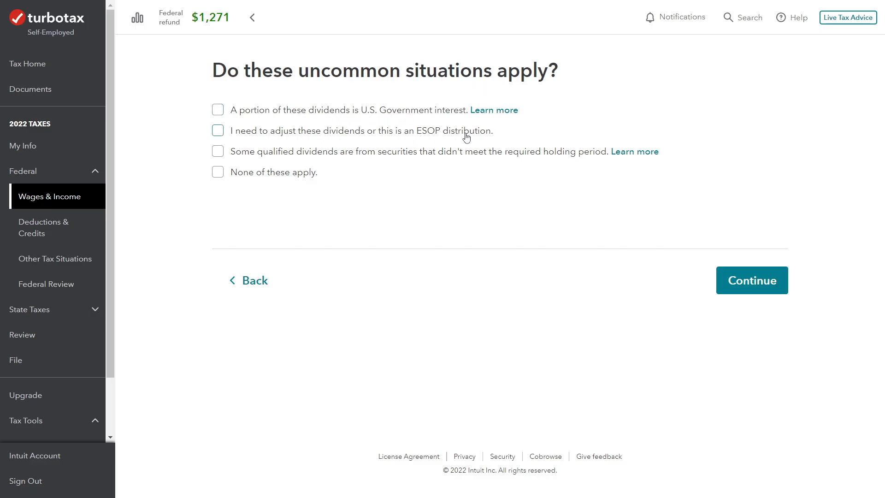
pyautogui.moveTo(258, 136)
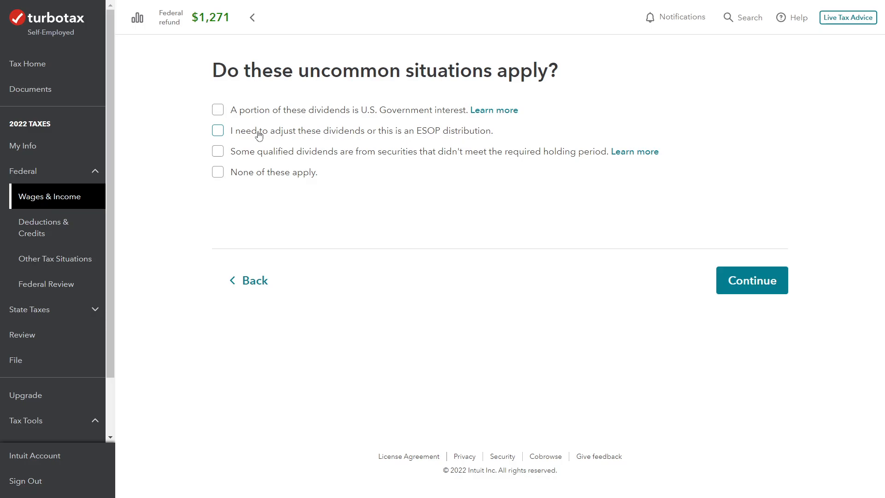
pyautogui.moveTo(399, 226)
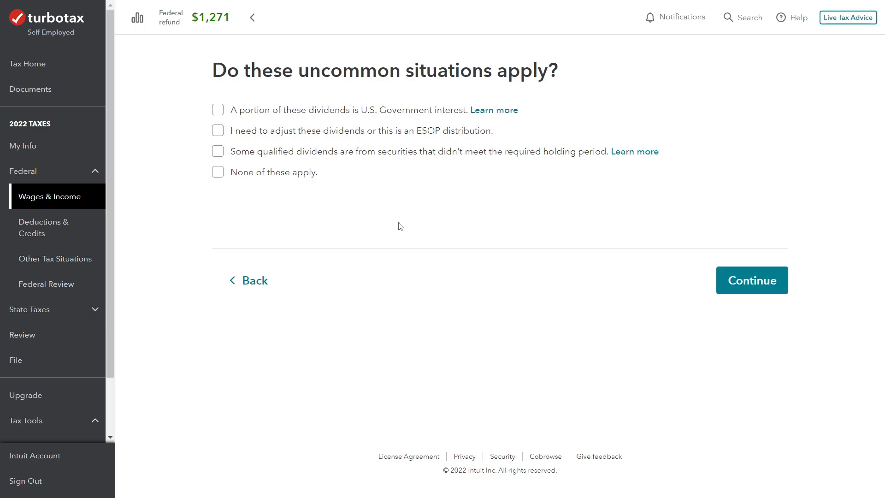
pyautogui.moveTo(323, 161)
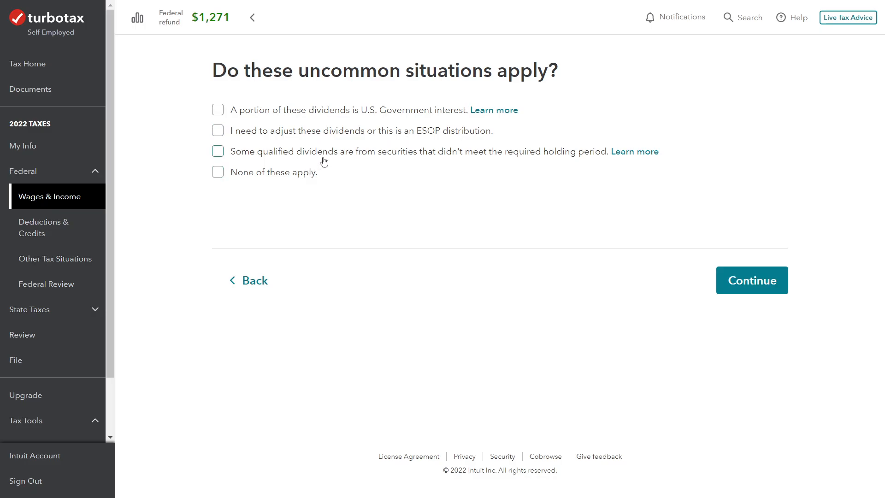
pyautogui.moveTo(414, 165)
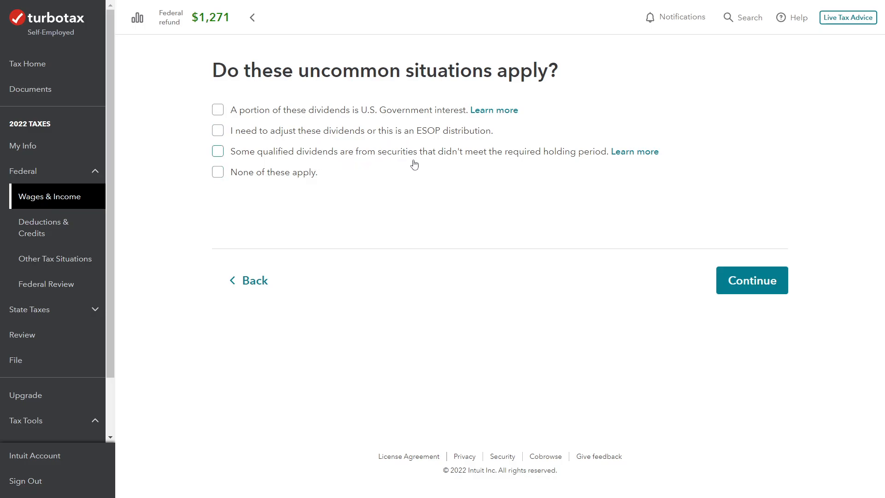
pyautogui.moveTo(492, 152)
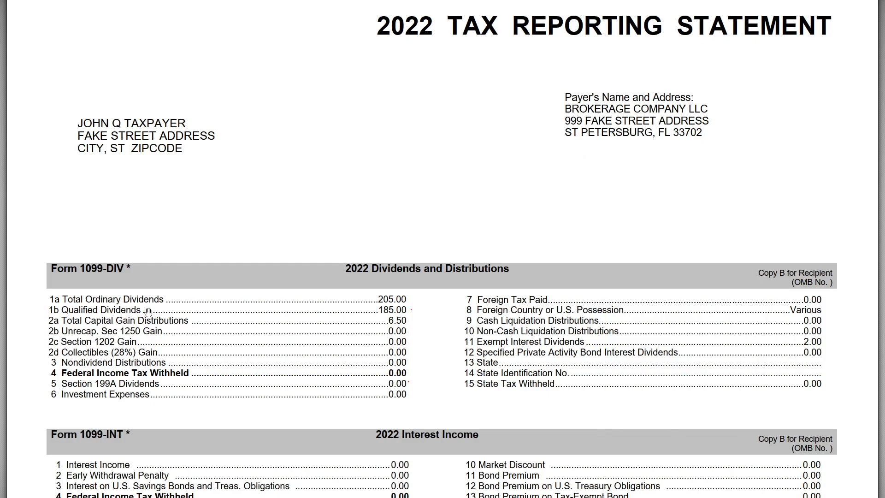
pyautogui.moveTo(402, 342)
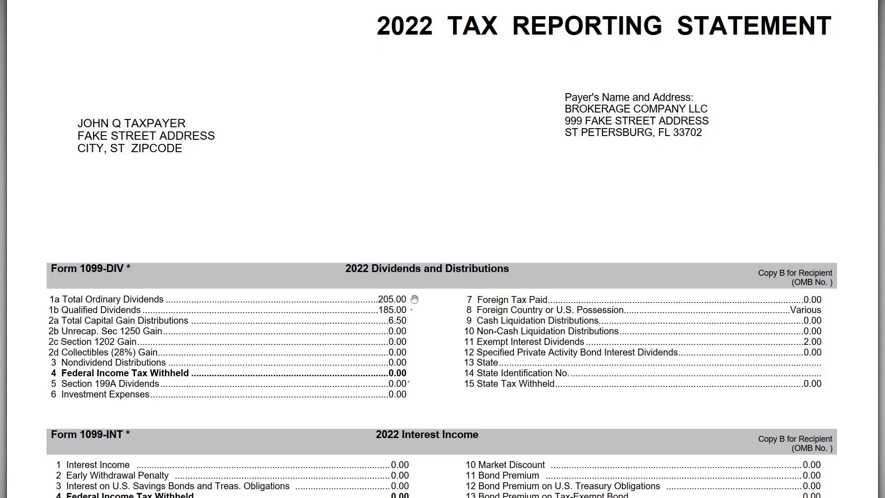
pyautogui.moveTo(454, 327)
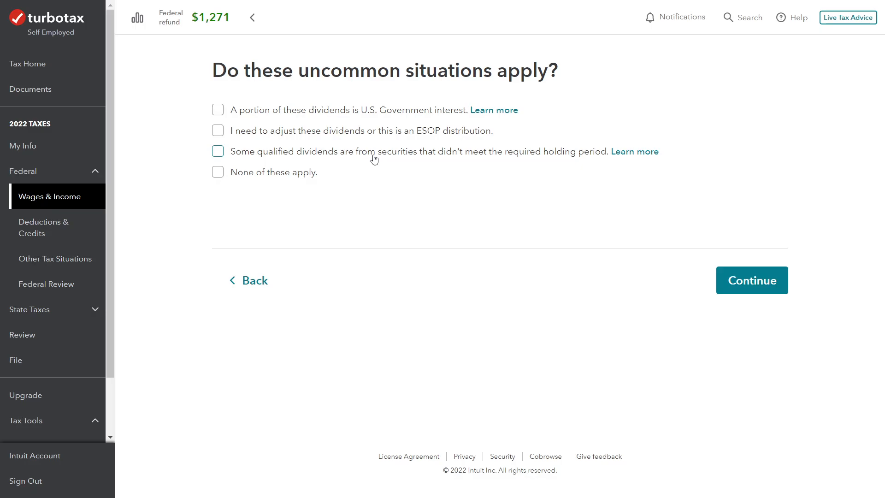
pyautogui.moveTo(431, 159)
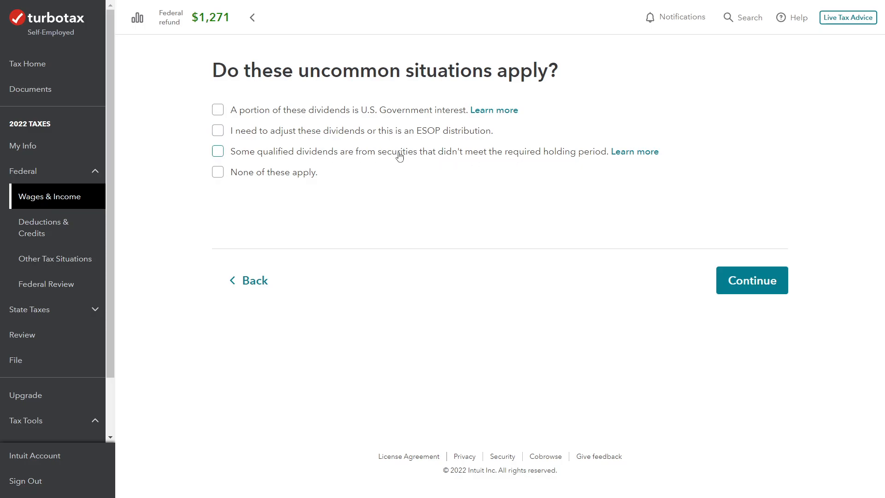
pyautogui.moveTo(360, 167)
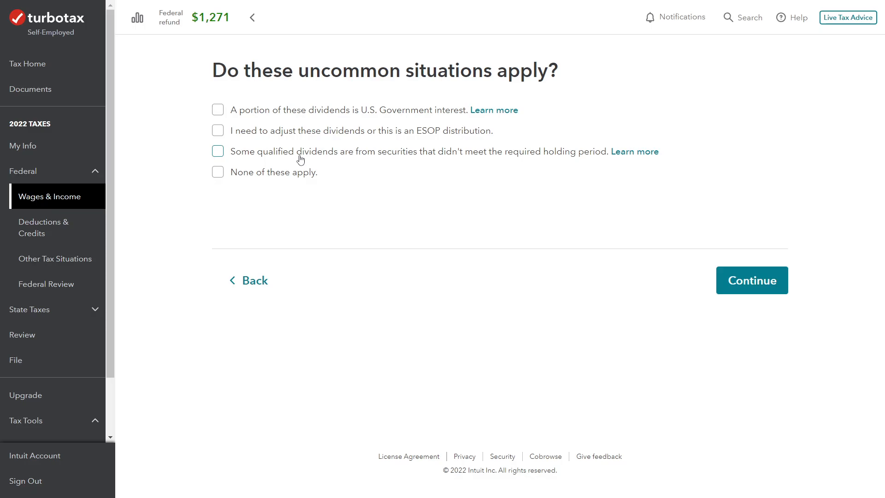
pyautogui.click(217, 172)
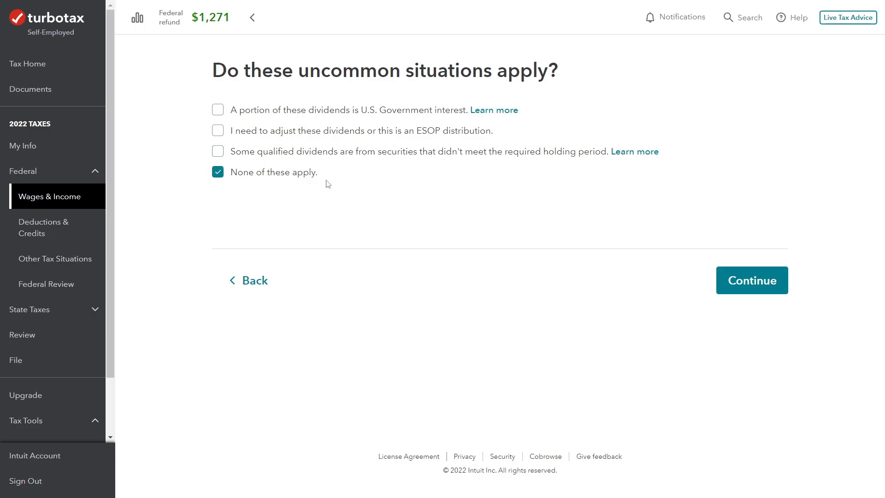
pyautogui.moveTo(509, 239)
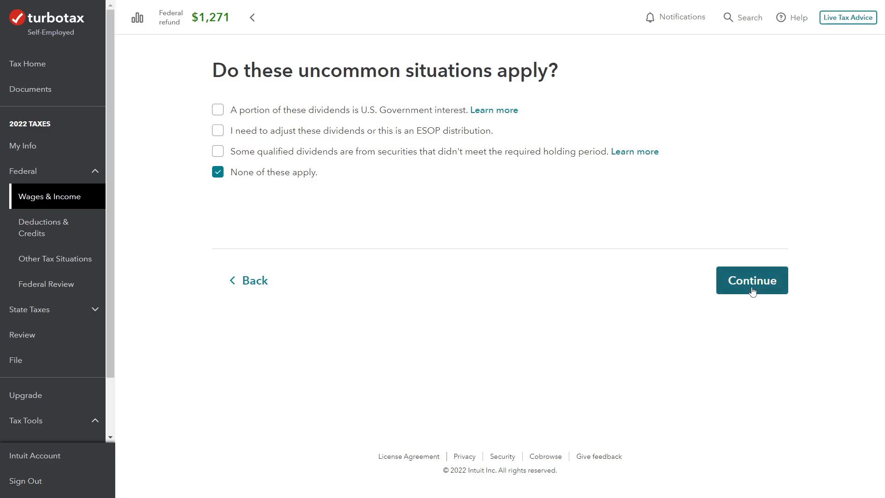
# Continue past the question and set Multiple States as the source of the $2.00 exempt-interest dividends.
pyautogui.click(751, 280)
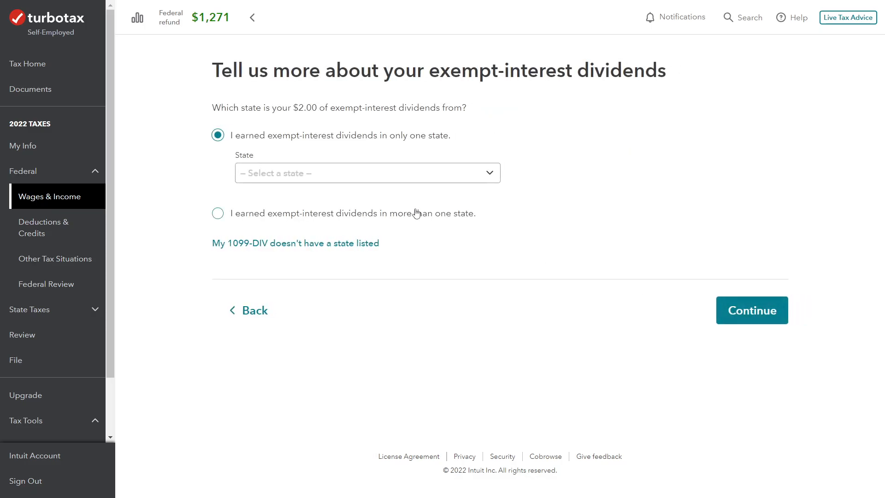
pyautogui.moveTo(319, 124)
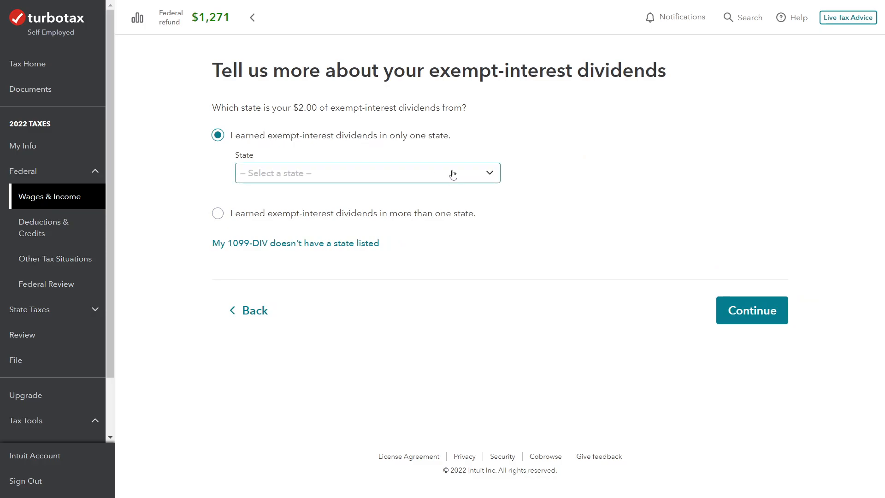
pyautogui.click(367, 173)
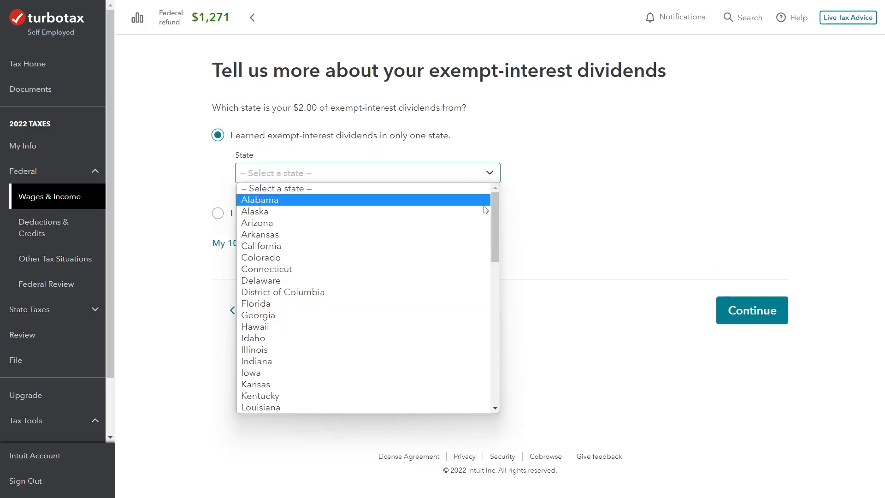
pyautogui.scroll(-3)
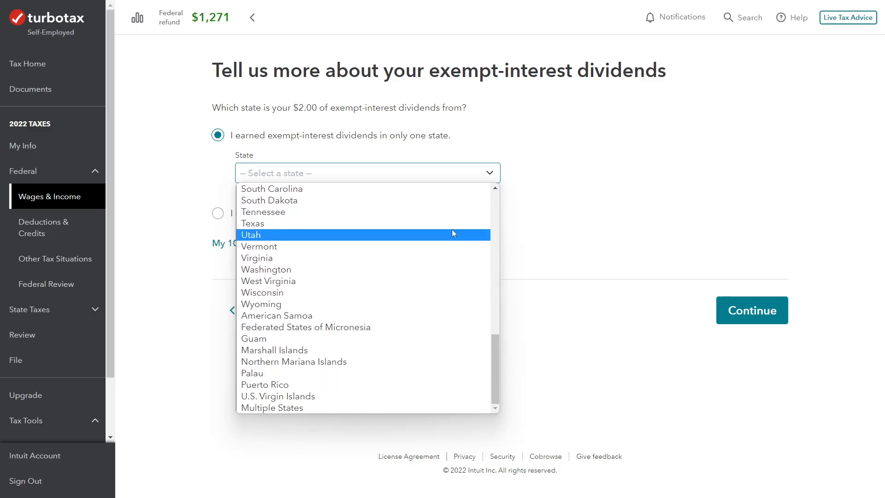
pyautogui.moveTo(427, 407)
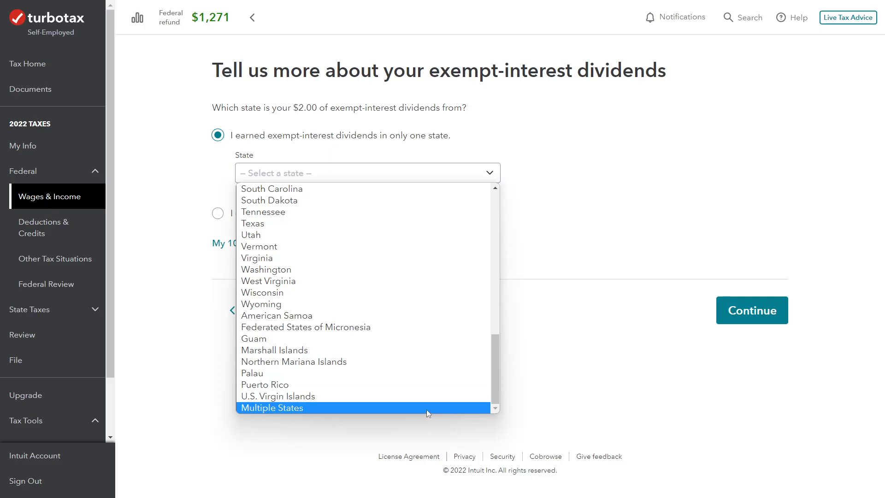
pyautogui.click(271, 407)
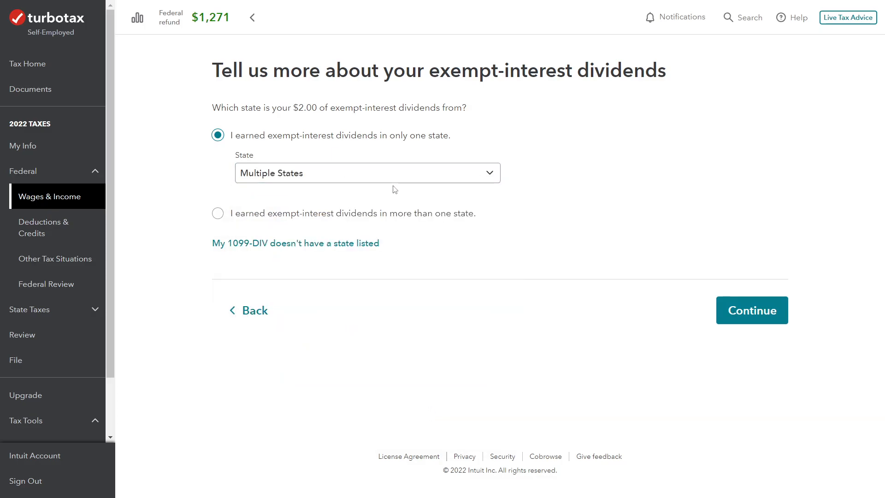
pyautogui.click(367, 172)
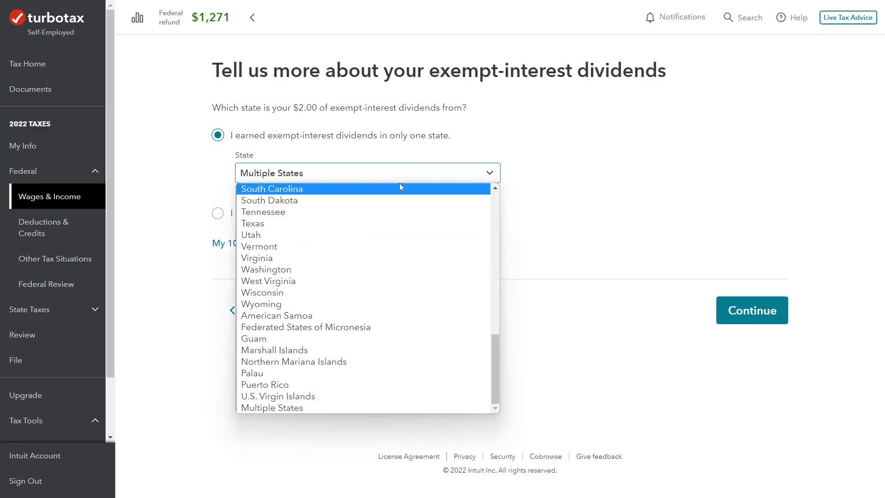
pyautogui.moveTo(360, 407)
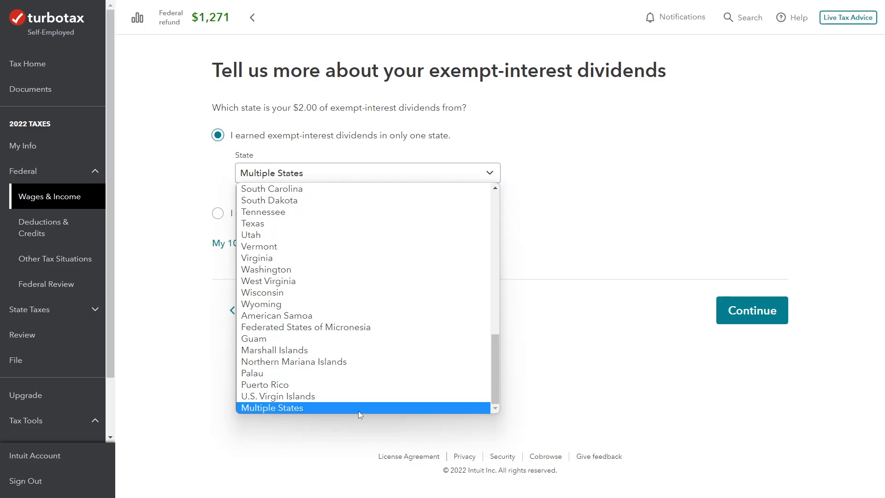
pyautogui.click(271, 407)
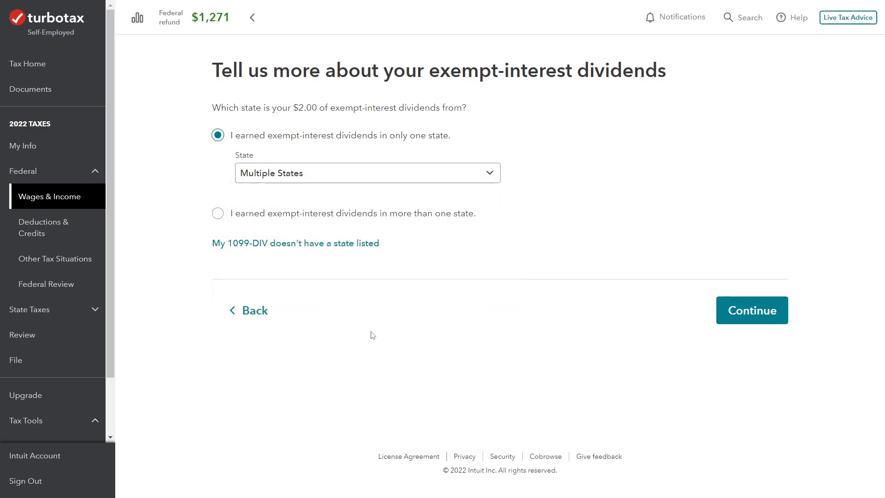
pyautogui.moveTo(513, 255)
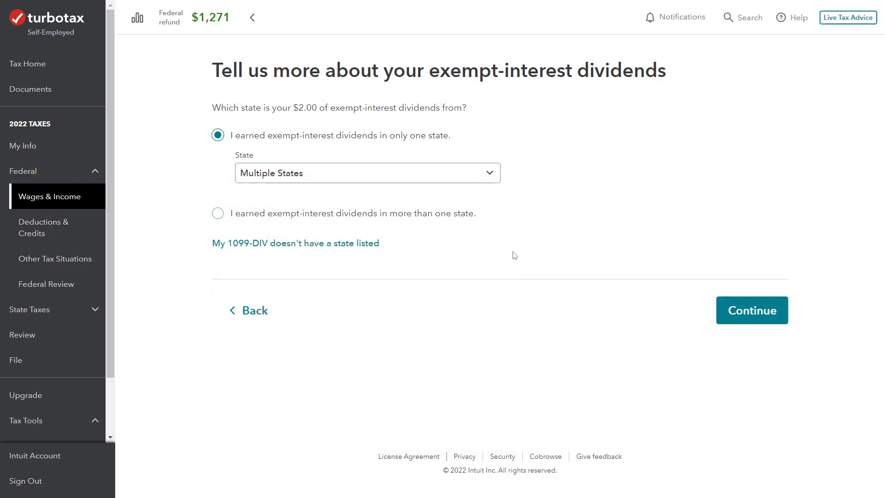
pyautogui.moveTo(498, 291)
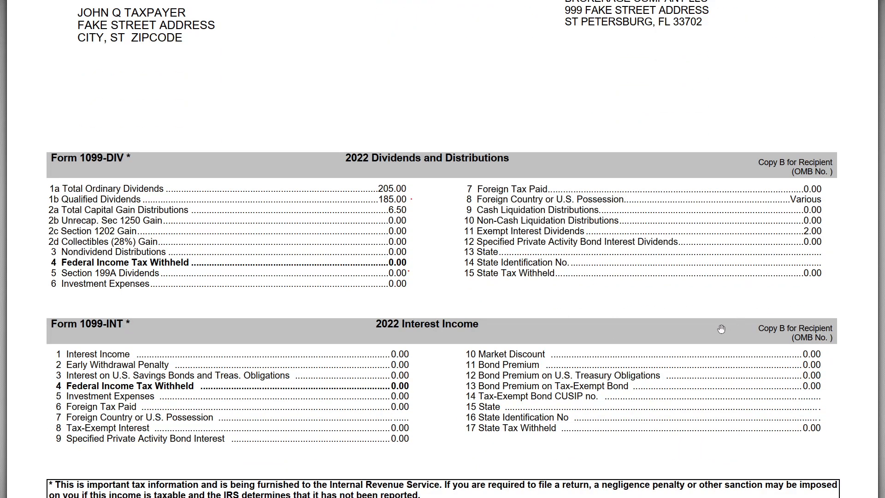
pyautogui.moveTo(671, 323)
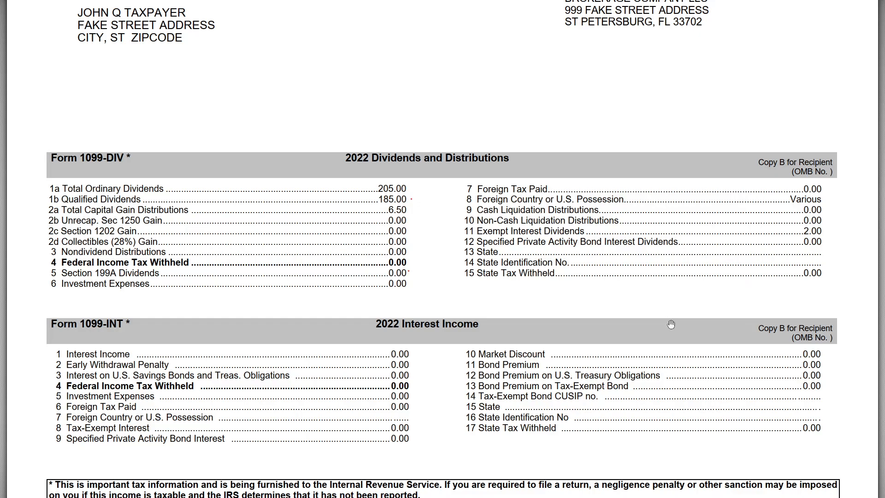
pyautogui.moveTo(821, 236)
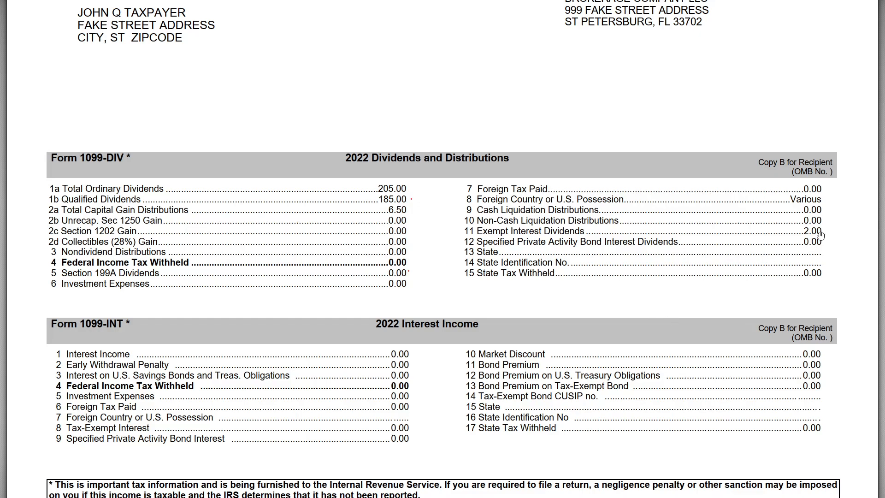
pyautogui.moveTo(792, 272)
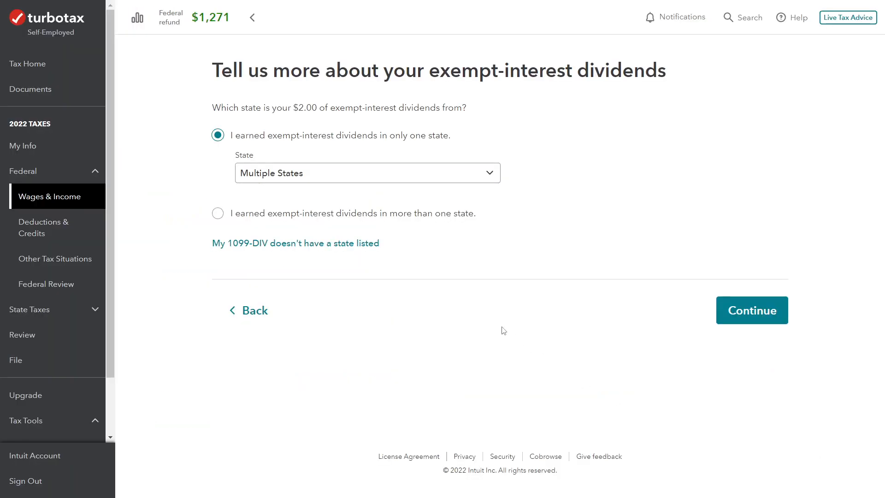
pyautogui.moveTo(758, 317)
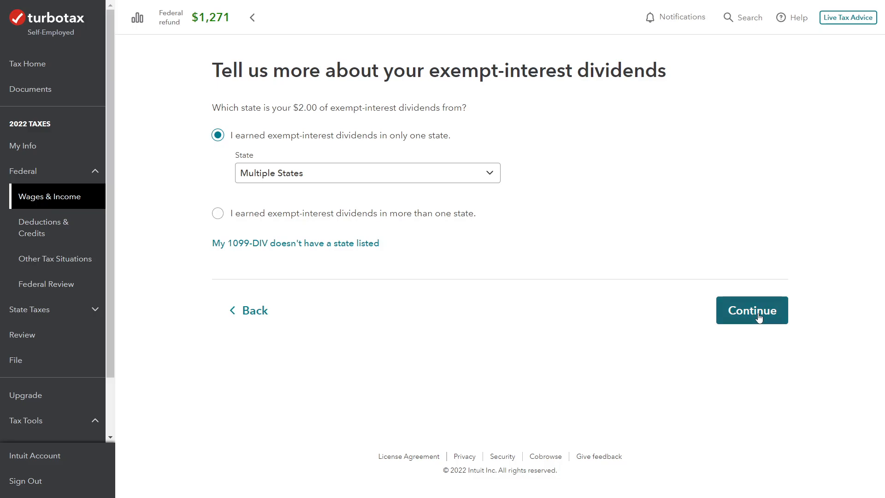
# Continue past the state question, confirm the investments summary and move past the $1,478 capital loss summary.
pyautogui.click(751, 310)
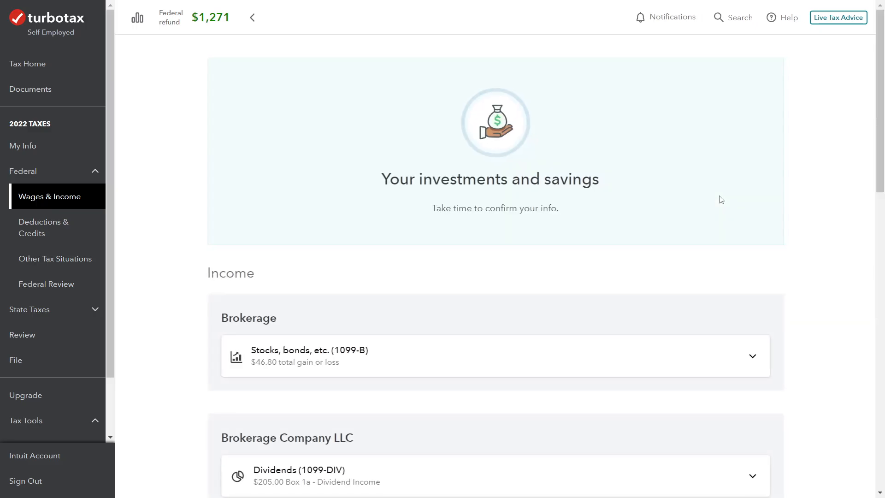
pyautogui.scroll(-3)
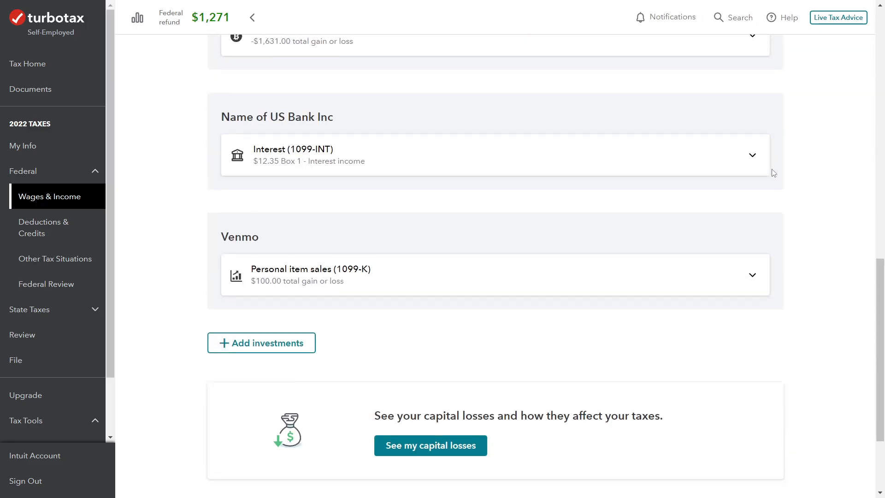
pyautogui.scroll(-3)
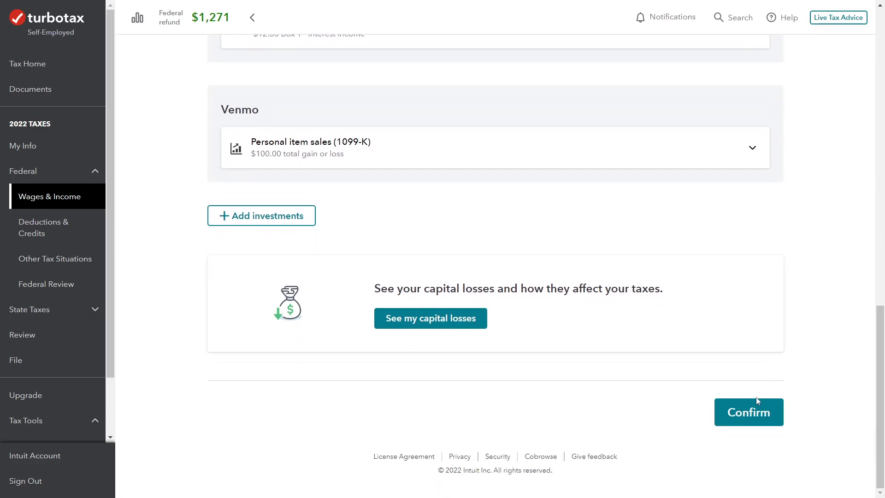
pyautogui.click(431, 318)
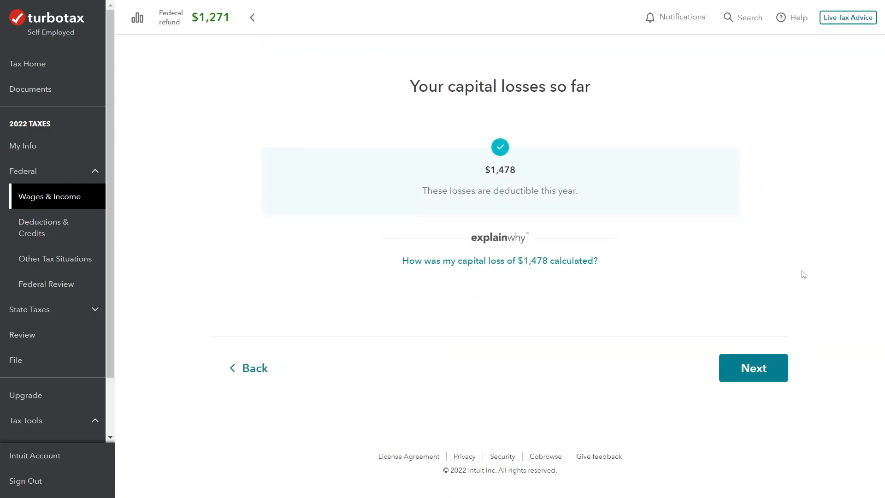
pyautogui.click(753, 367)
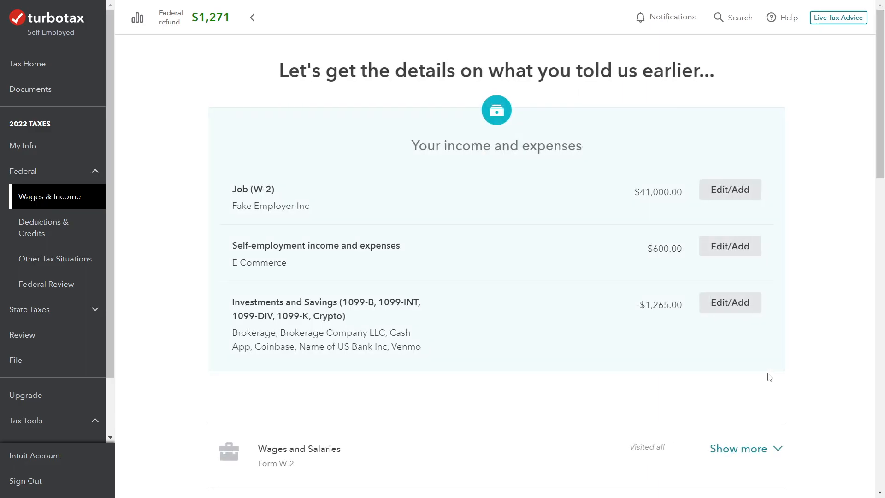
# Go to the Print Center from the Tax Tools sidebar.
pyautogui.scroll(-3)
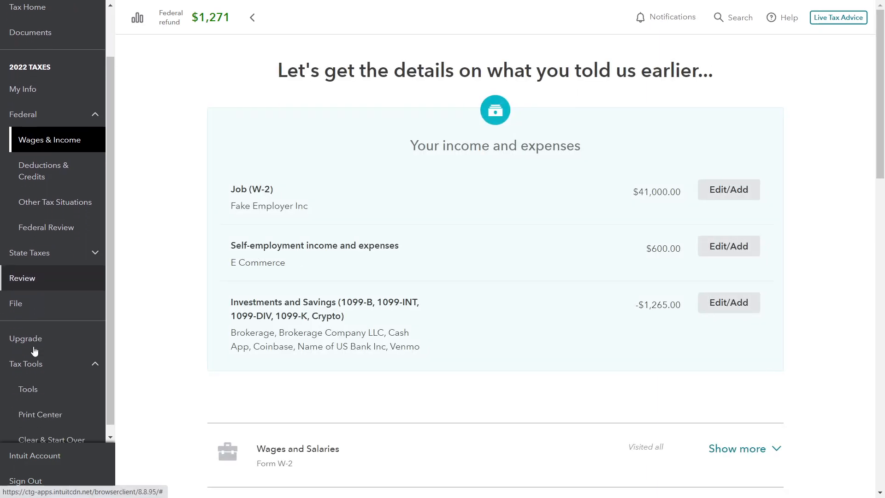
pyautogui.click(40, 405)
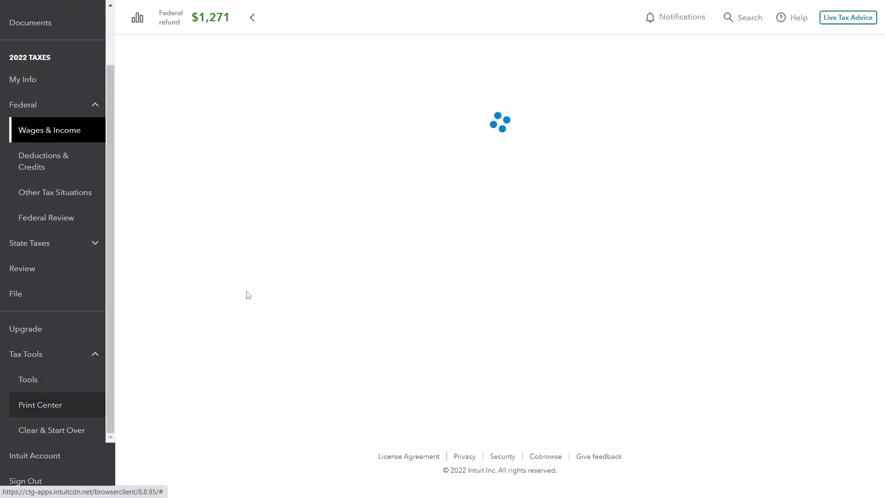
pyautogui.click(16, 293)
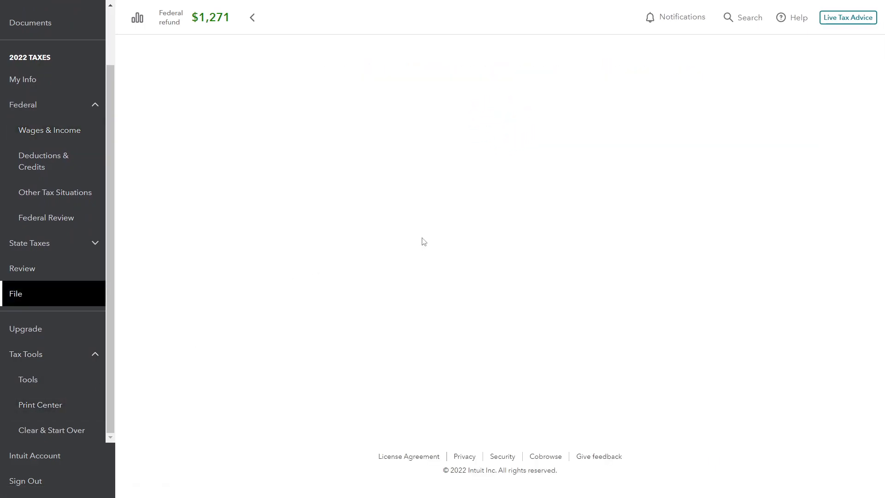
pyautogui.moveTo(39, 405)
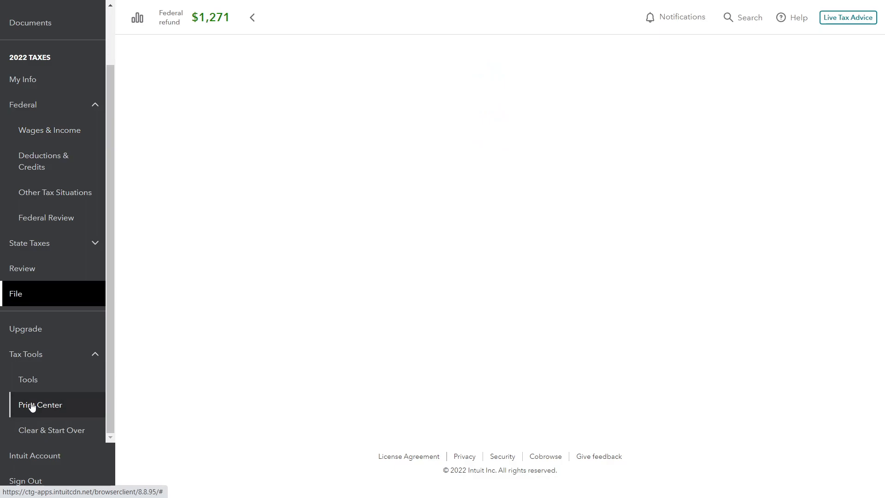
pyautogui.click(40, 404)
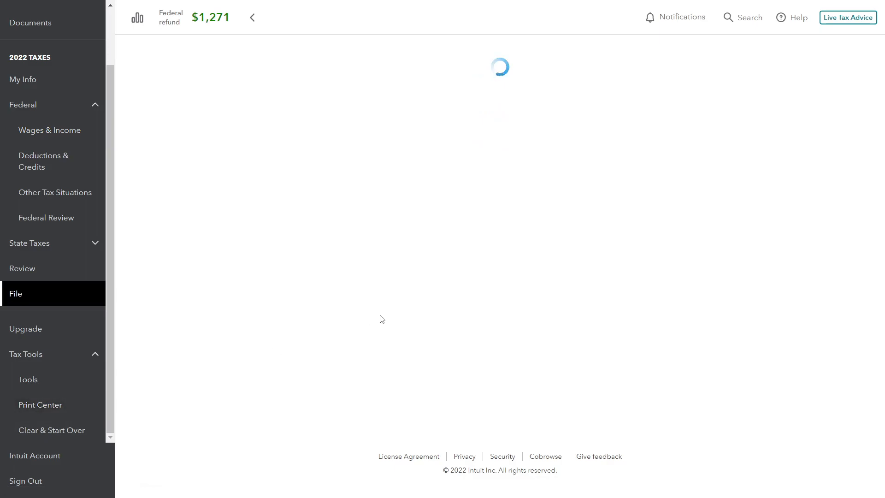
pyautogui.click(40, 405)
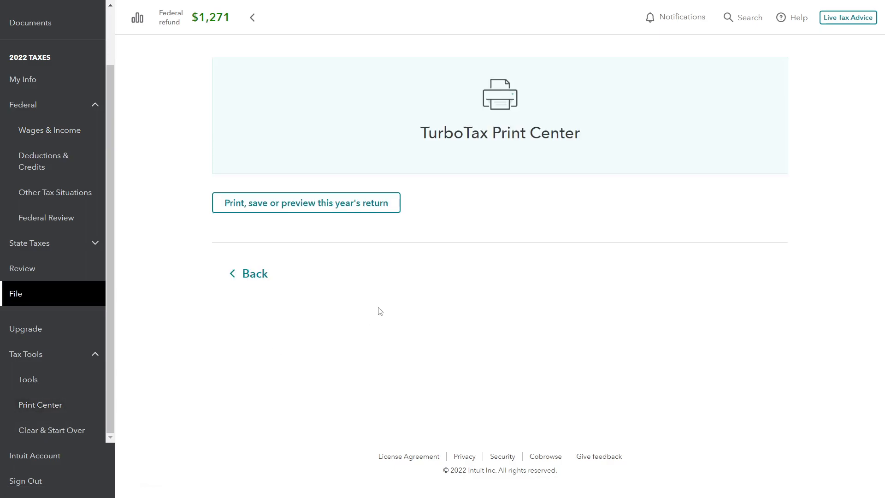
# Preview this year's return with the 2022 Federal return included, viewing the forms as a PDF.
pyautogui.click(305, 203)
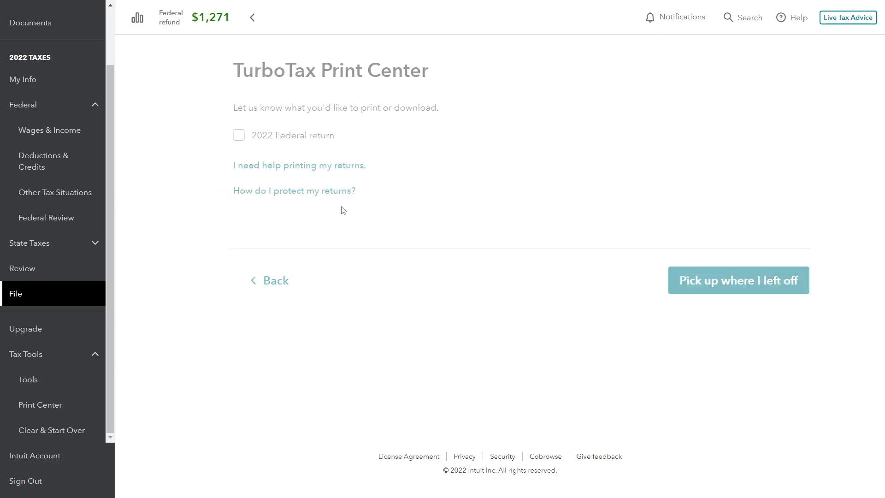
pyautogui.click(237, 134)
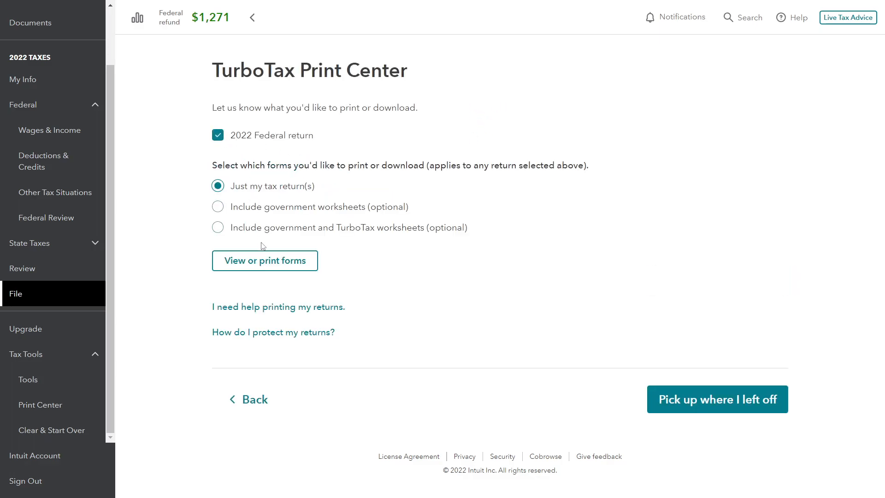
pyautogui.click(265, 260)
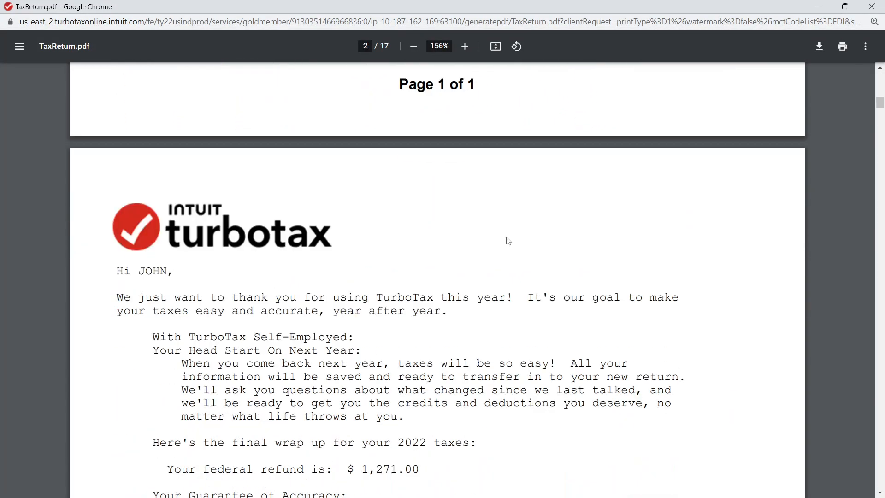
# Scroll TaxReturn.pdf to Form 1040 lines 2a, 3a, 3b showing tax-exempt interest 2, qualified dividends 185, ordinary dividends 205.
pyautogui.scroll(-3)
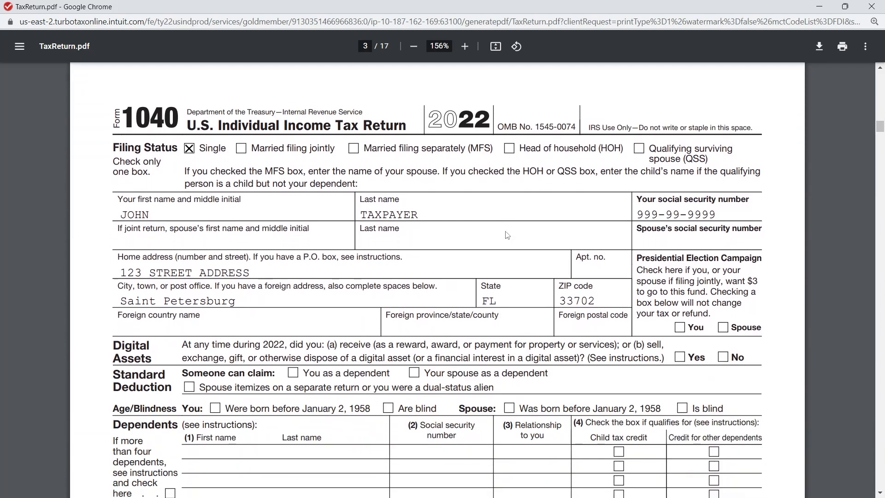
pyautogui.scroll(-3)
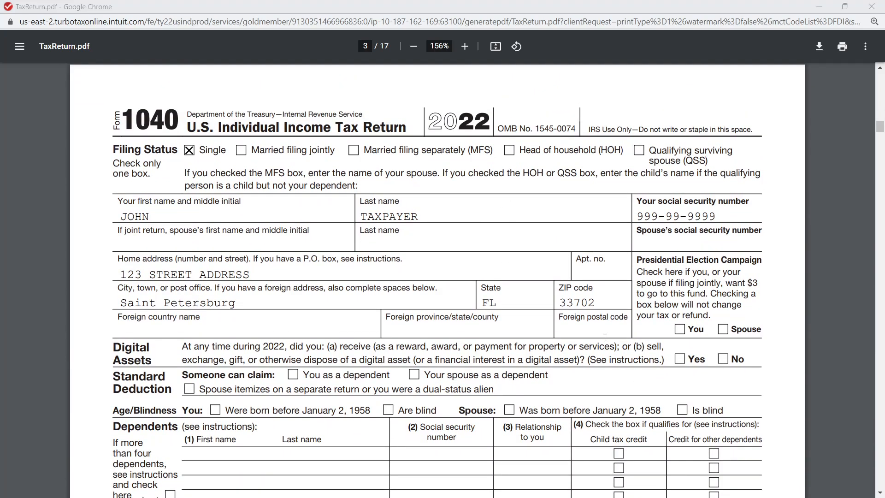
pyautogui.scroll(-3)
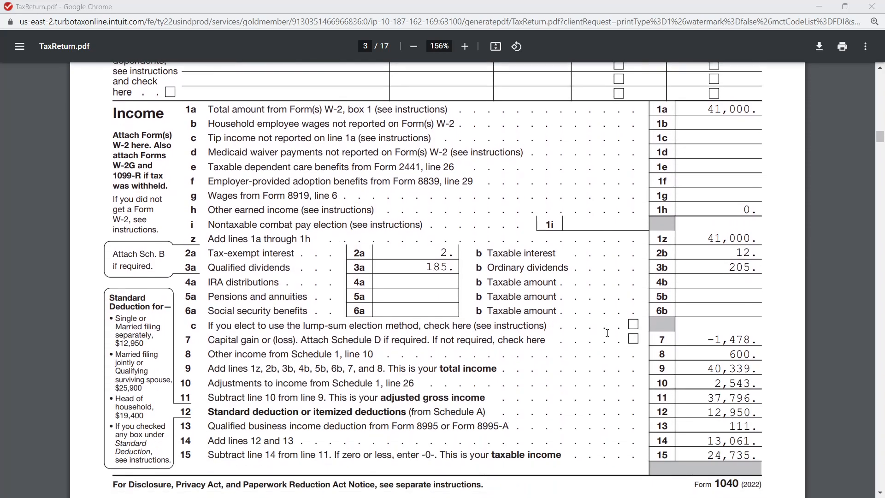
pyautogui.moveTo(634, 281)
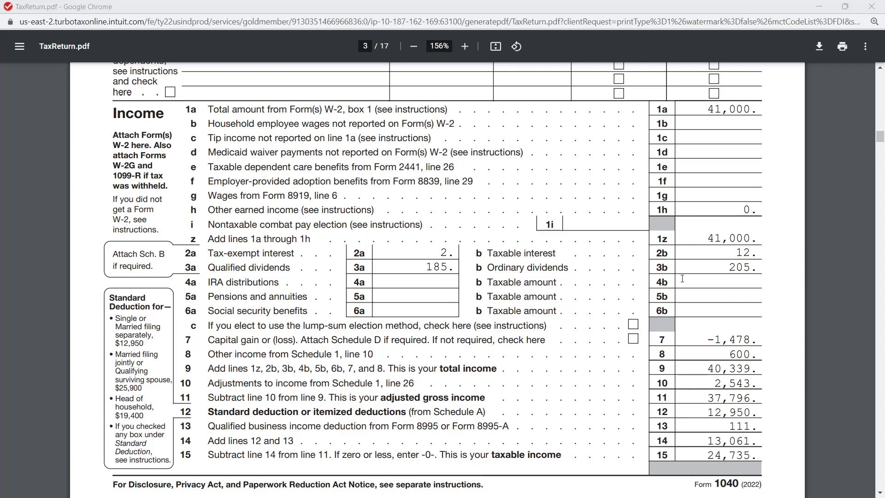
pyautogui.moveTo(699, 262)
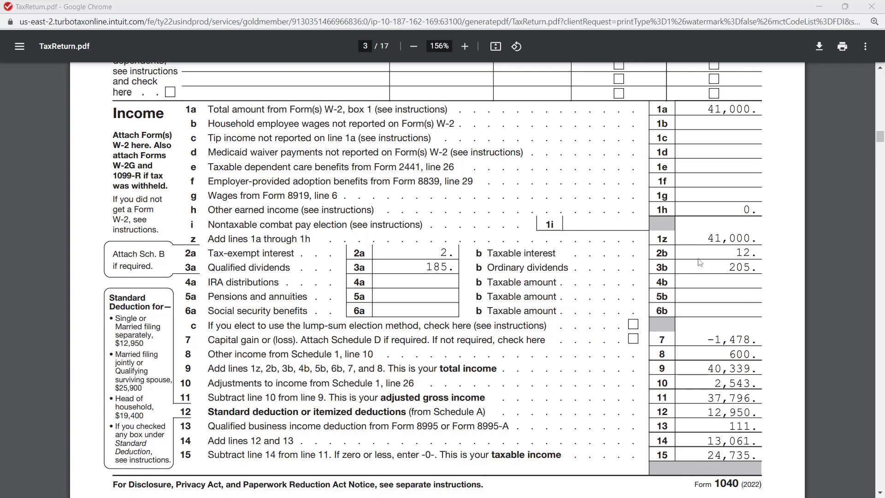
pyautogui.moveTo(697, 260)
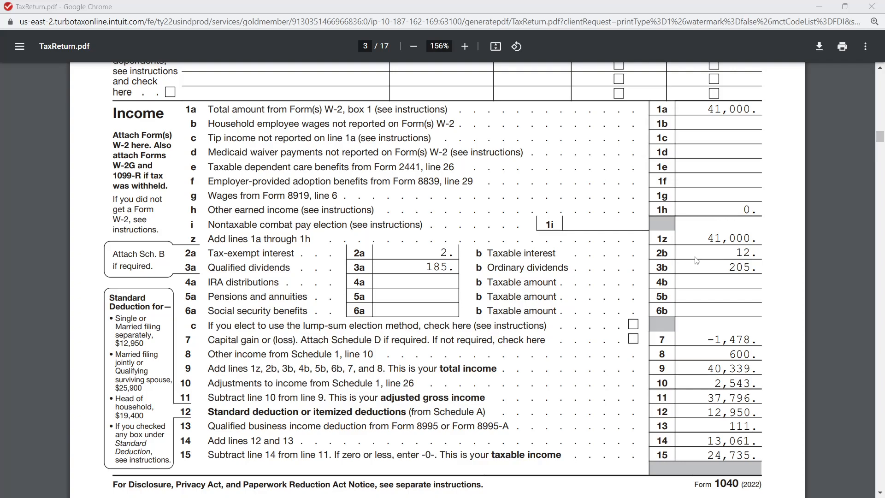
pyautogui.moveTo(679, 316)
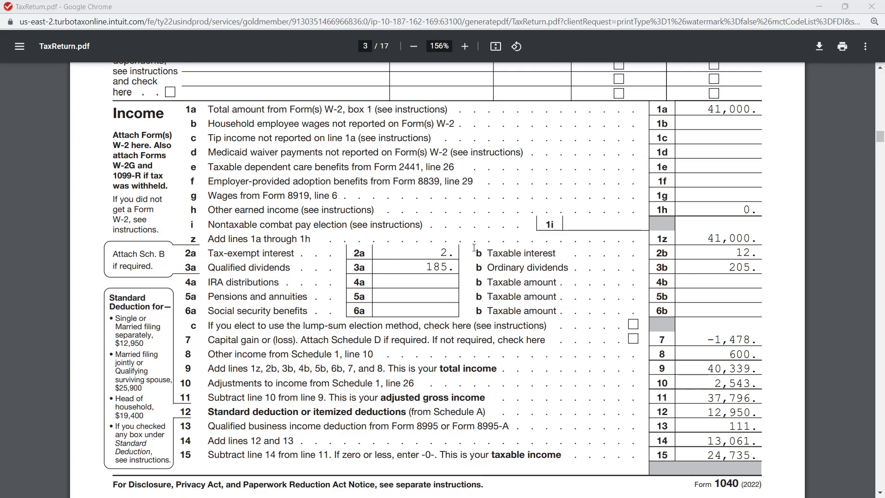
pyautogui.moveTo(416, 259)
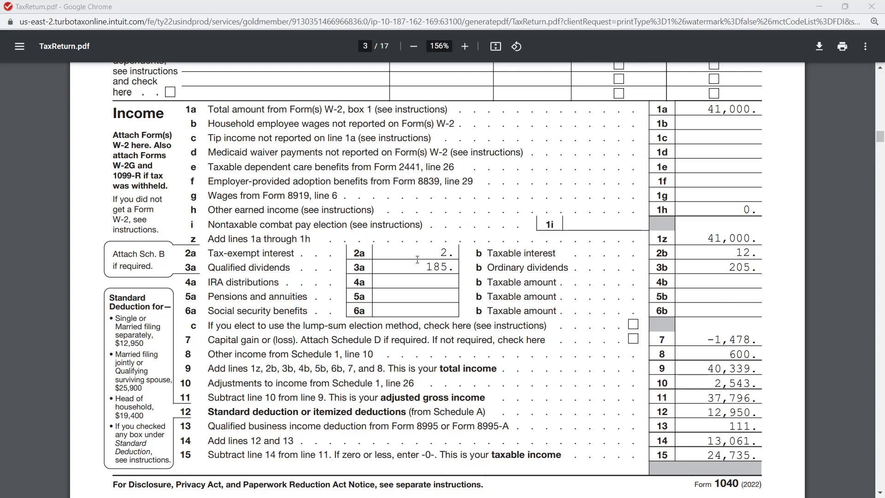
pyautogui.moveTo(537, 270)
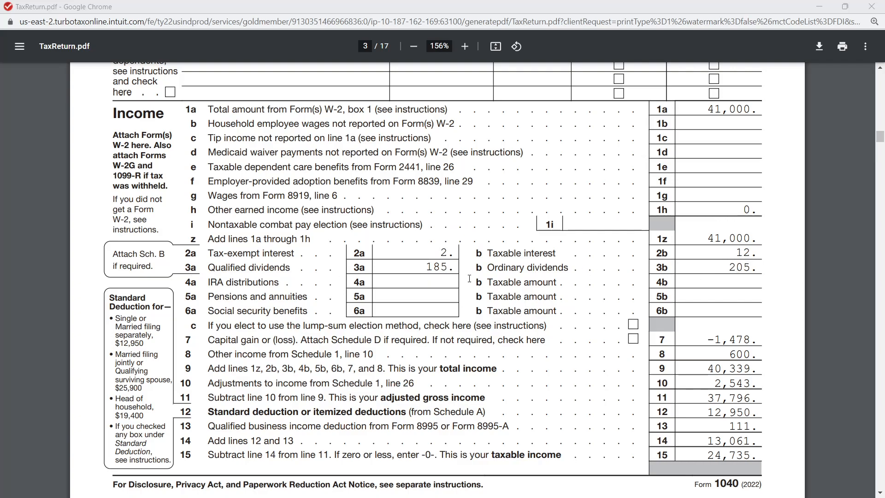
# Scroll to Schedule D Part II lines 10-15 showing capital gain distributions 7 and net long-term loss -295.
pyautogui.scroll(-3)
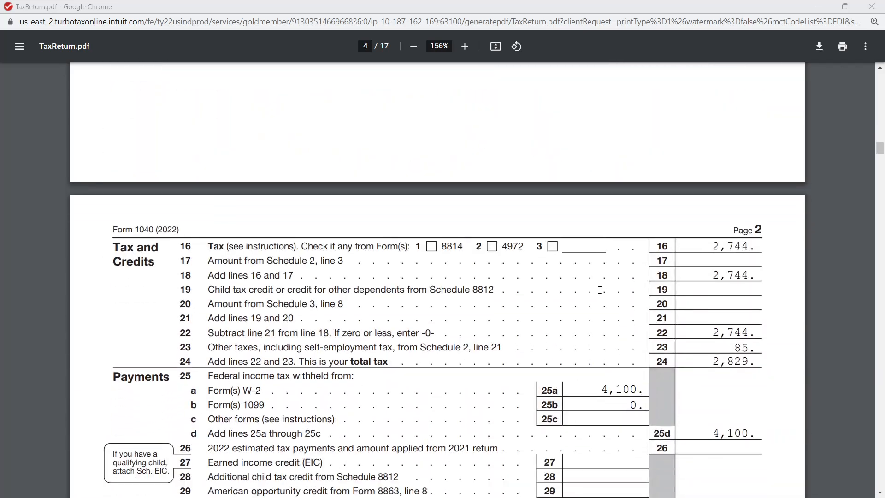
pyautogui.scroll(-3)
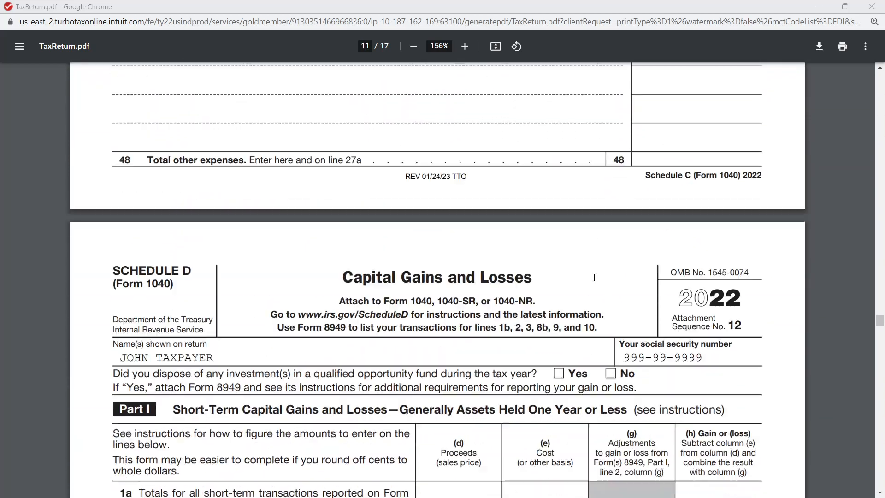
pyautogui.scroll(-3)
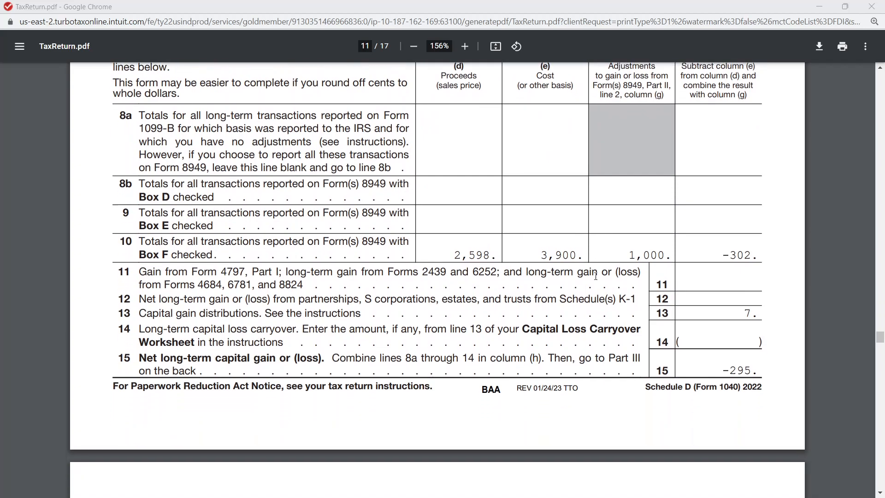
pyautogui.scroll(-3)
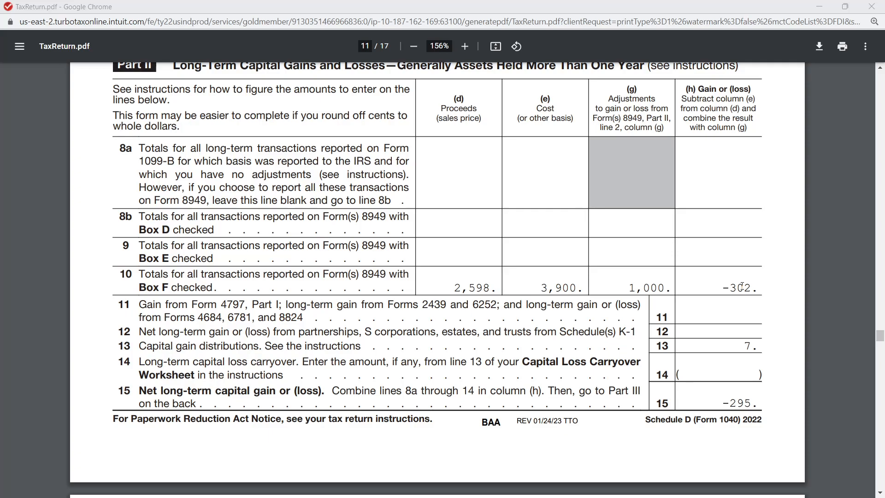
pyautogui.moveTo(589, 368)
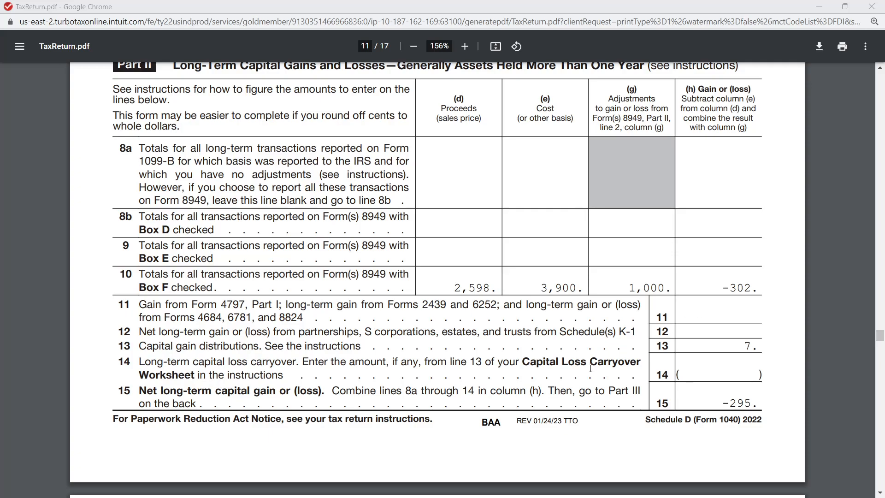